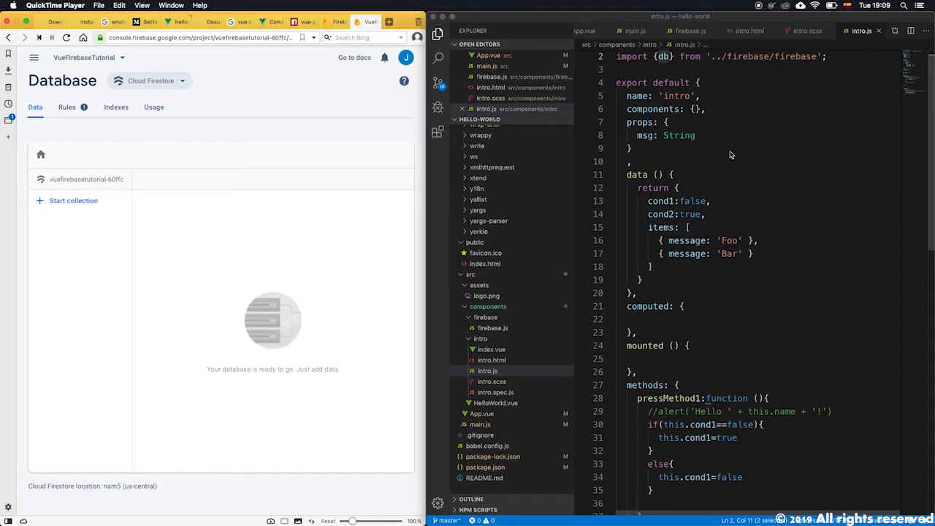
pyautogui.moveTo(730, 158)
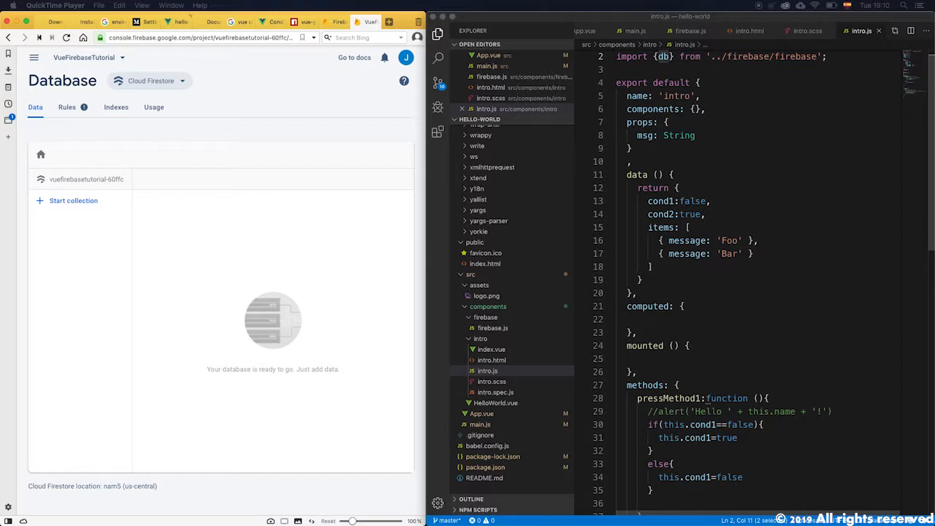
# Check firebase.js for the exported Firestore instance named fs
pyautogui.scroll(-3)
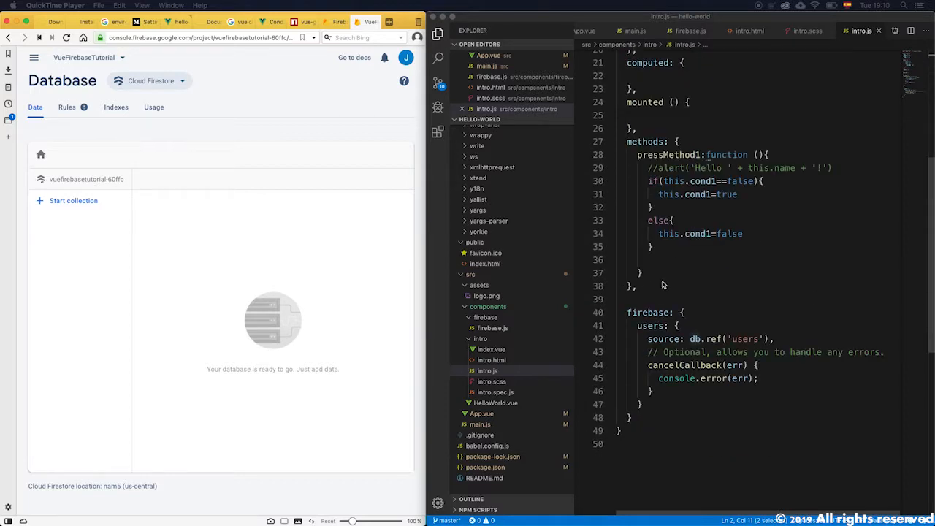
pyautogui.scroll(3)
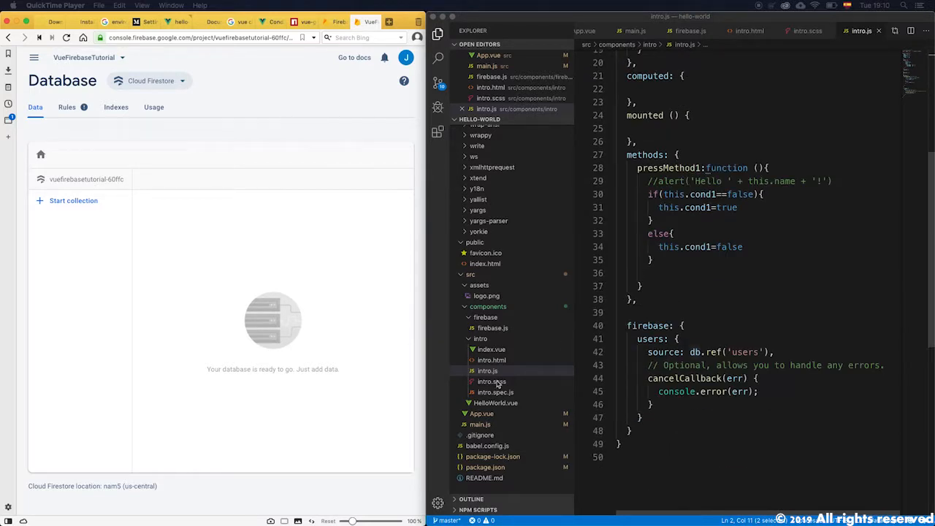
pyautogui.click(491, 328)
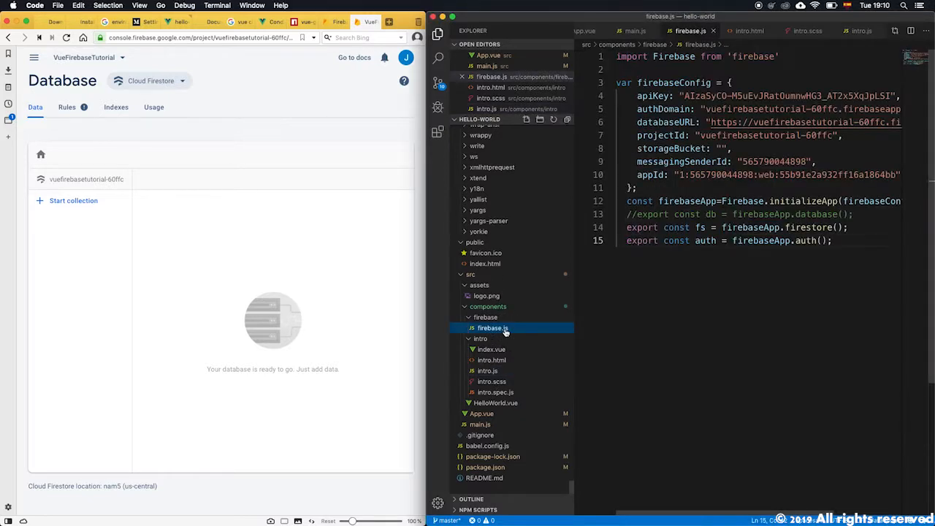
pyautogui.doubleClick(702, 228)
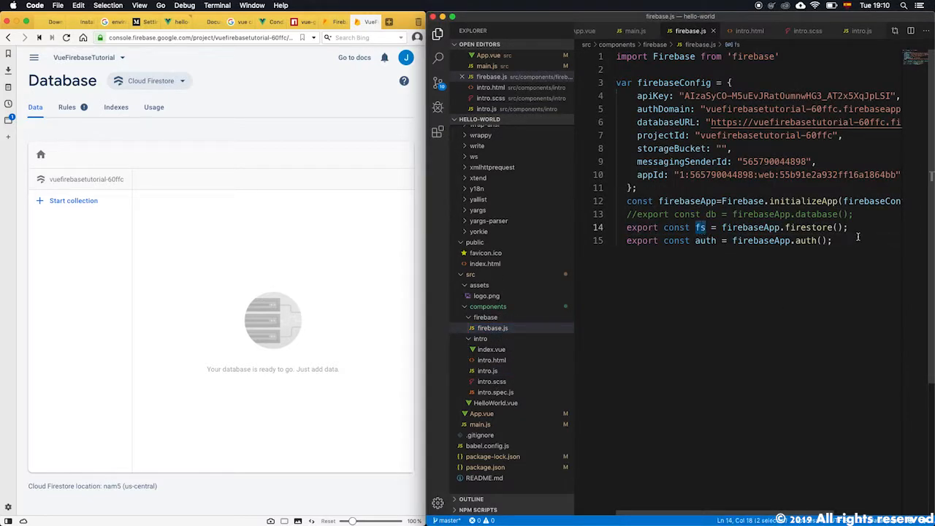
pyautogui.doubleClick(809, 227)
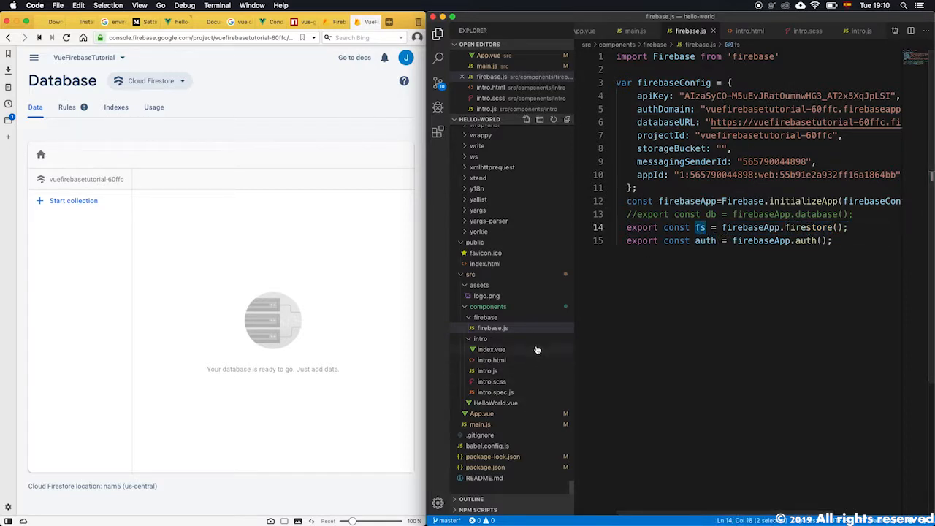
# Return to intro.js to switch its import to {fs} and drop the users binding
pyautogui.click(488, 371)
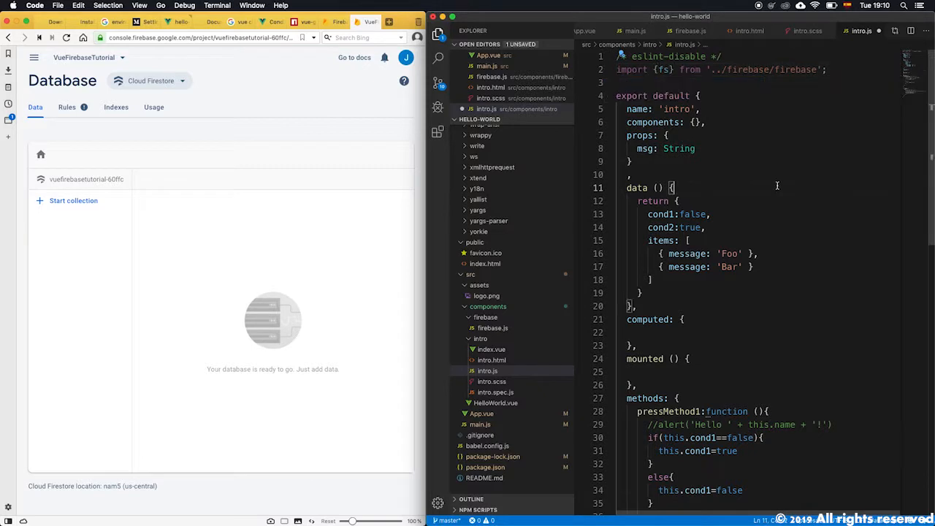
pyautogui.scroll(-3)
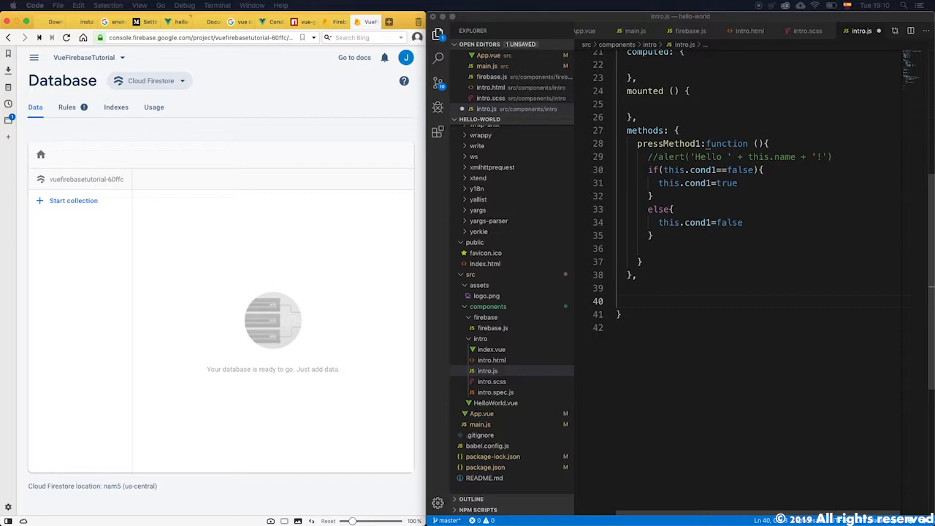
# Add an empty firestore() { } method after the methods block in intro.js
pyautogui.click(650, 286)
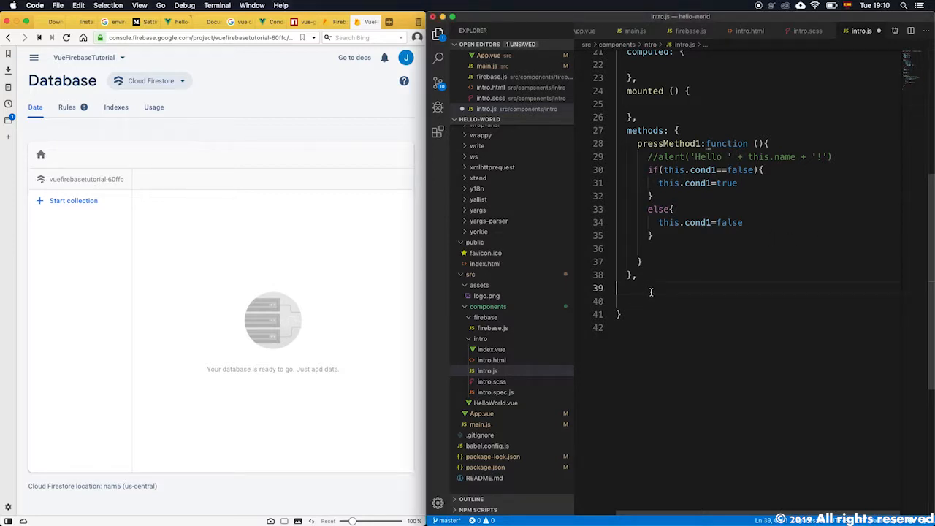
pyautogui.write('firestore() {')
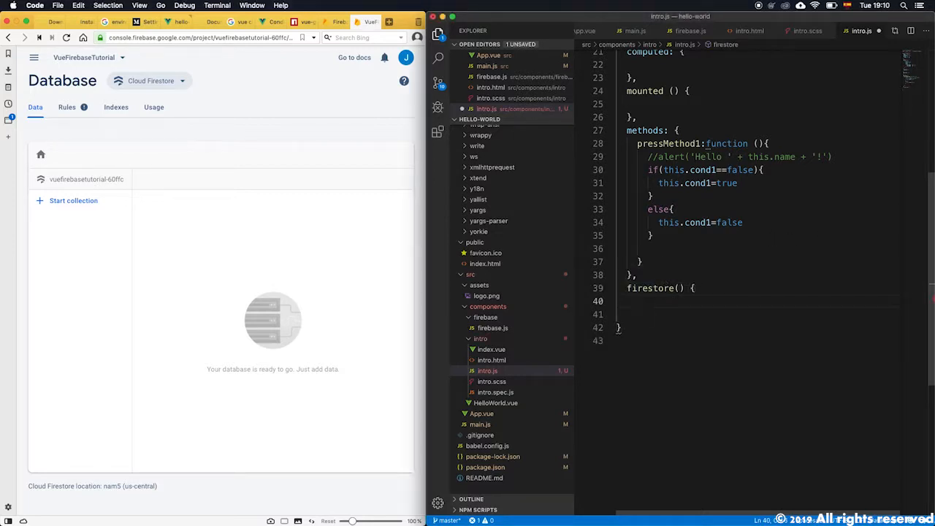
pyautogui.press('enter')
pyautogui.write('}')
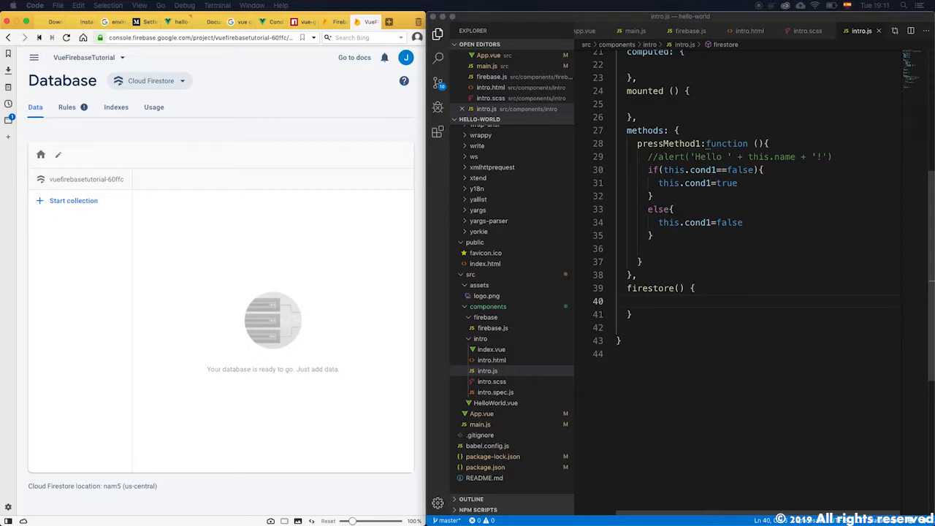
pyautogui.moveTo(726, 208)
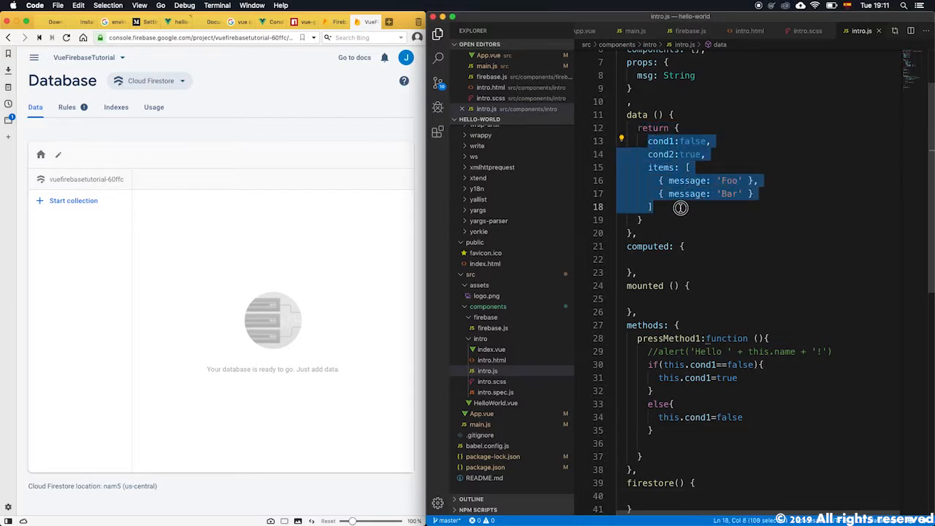
# Review the data return object and intro.html template, then come back to intro.js
pyautogui.doubleClick(661, 167)
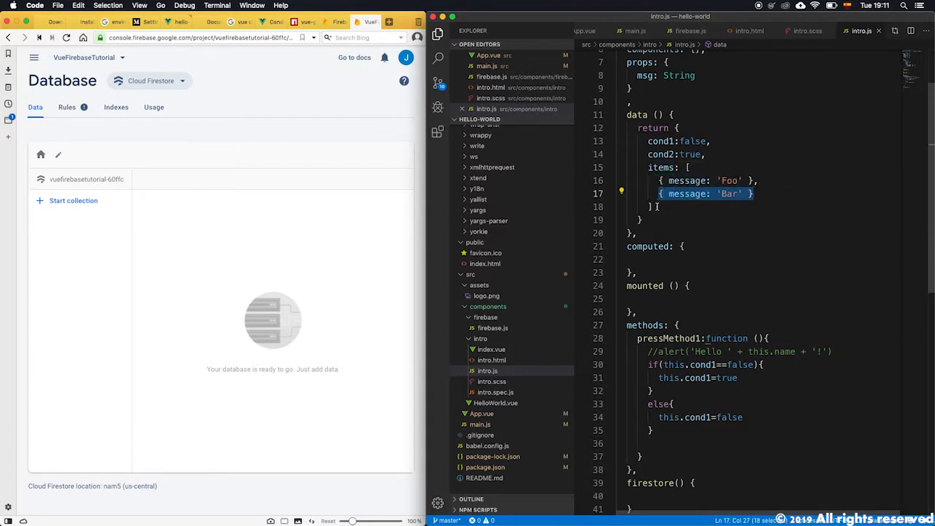
pyautogui.click(733, 182)
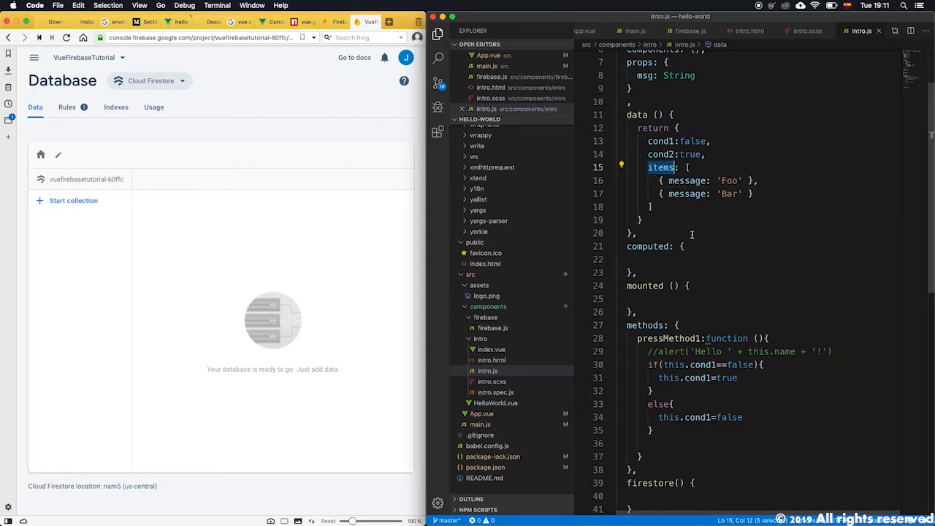
pyautogui.scroll(-3)
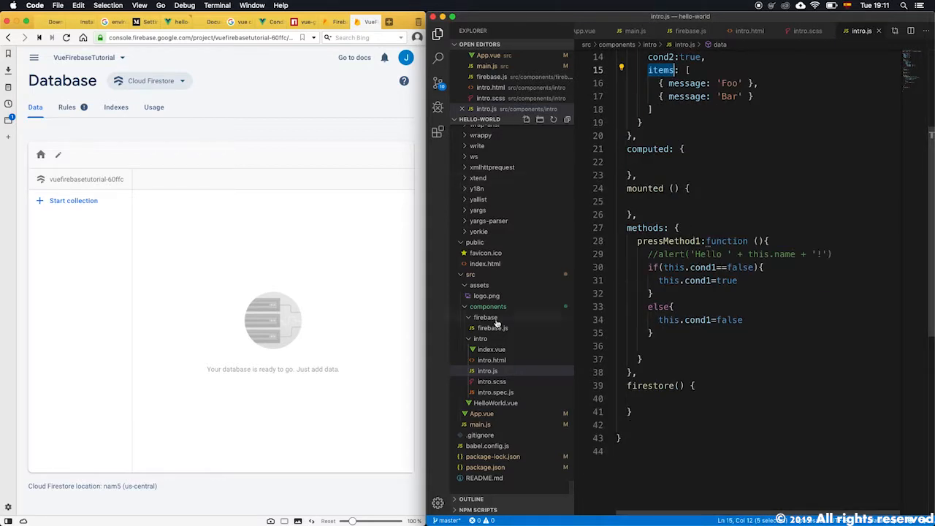
pyautogui.click(491, 359)
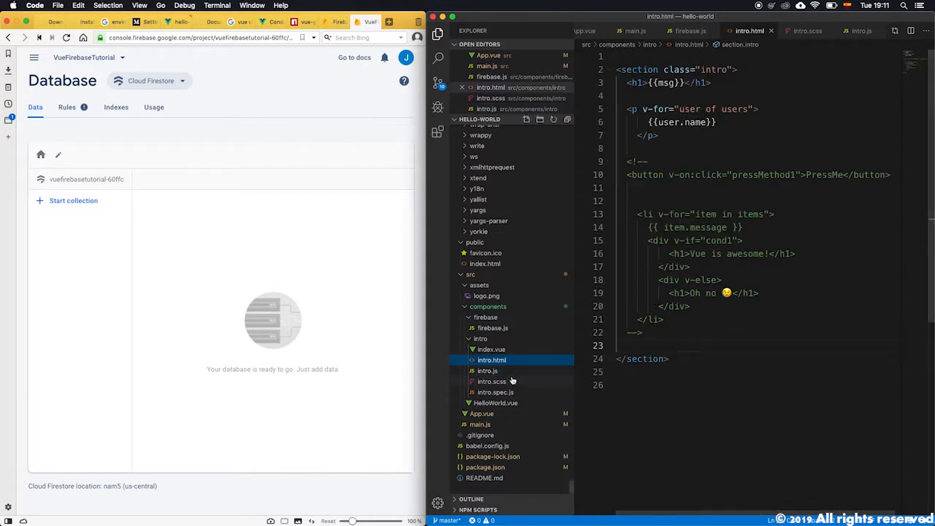
pyautogui.click(488, 371)
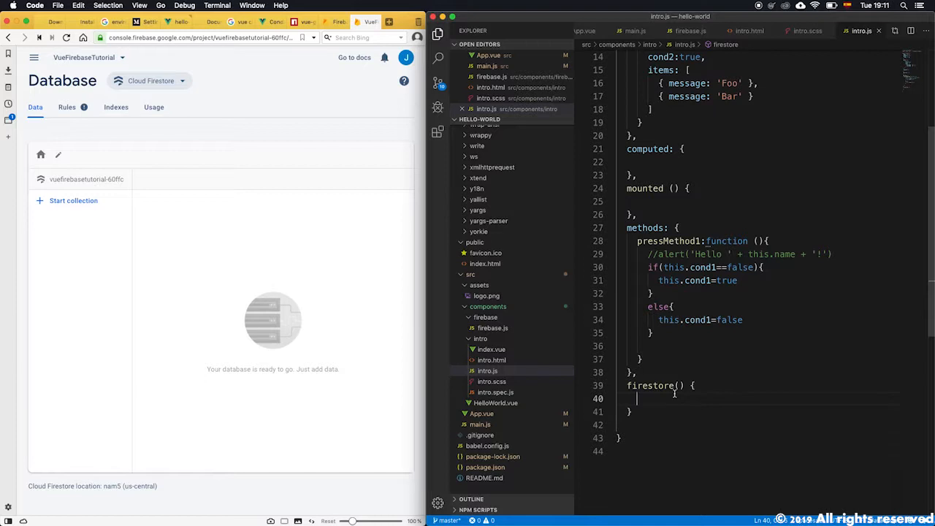
# Start a return { } object inside firestore(), accepting the 'return' suggestion
pyautogui.write('rtu')
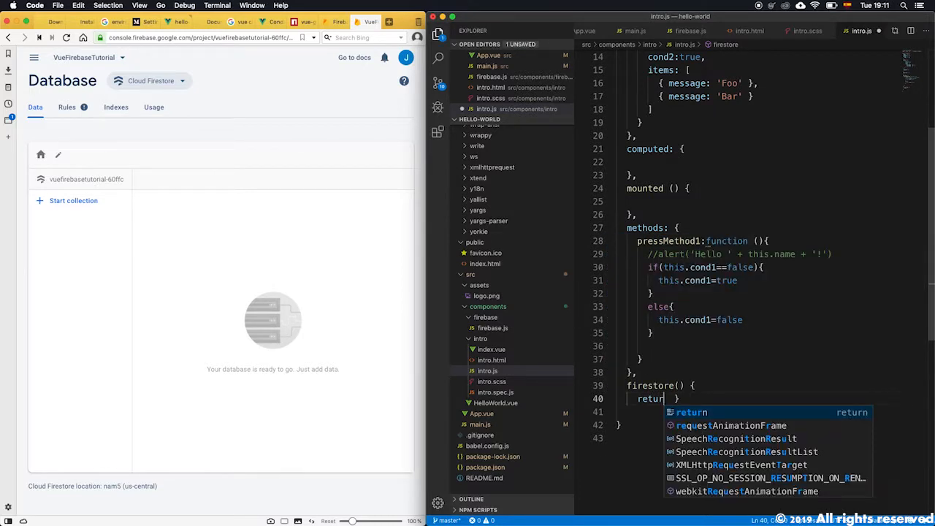
pyautogui.press('Escape')
pyautogui.write('n{')
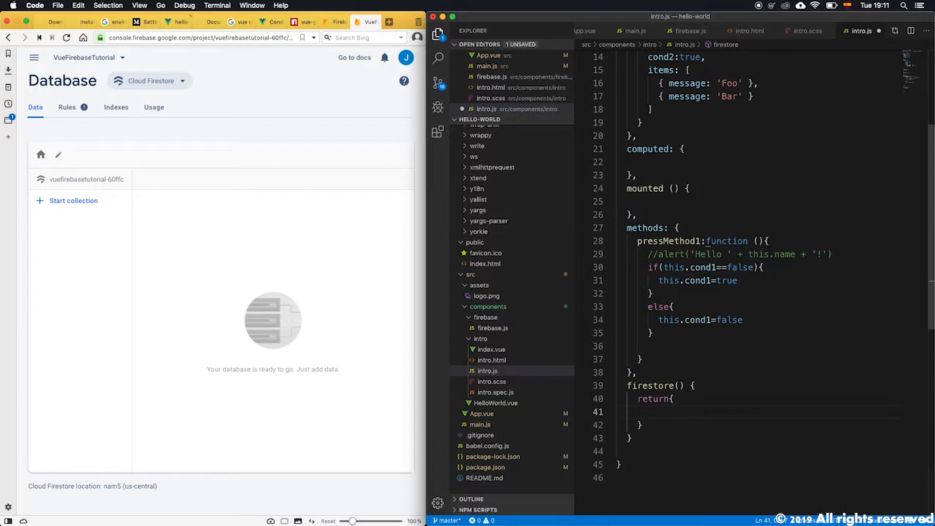
pyautogui.scroll(3)
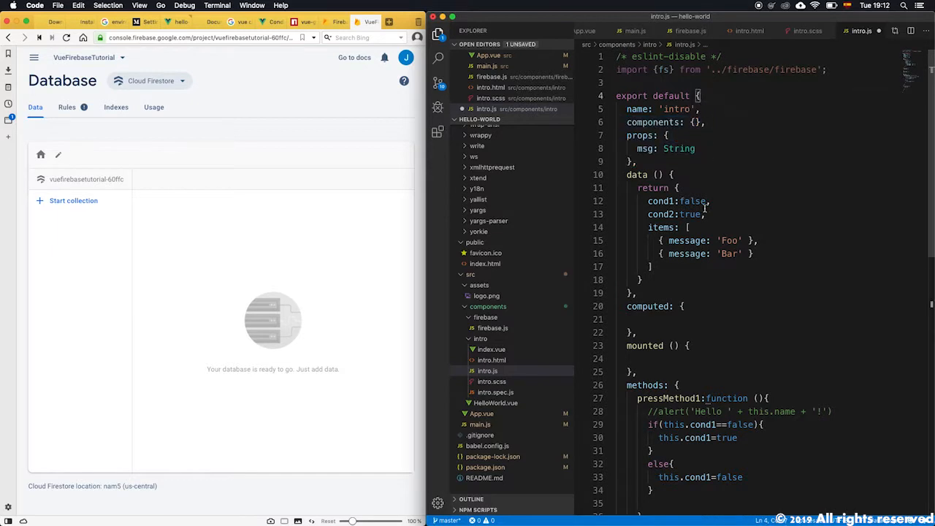
pyautogui.scroll(-3)
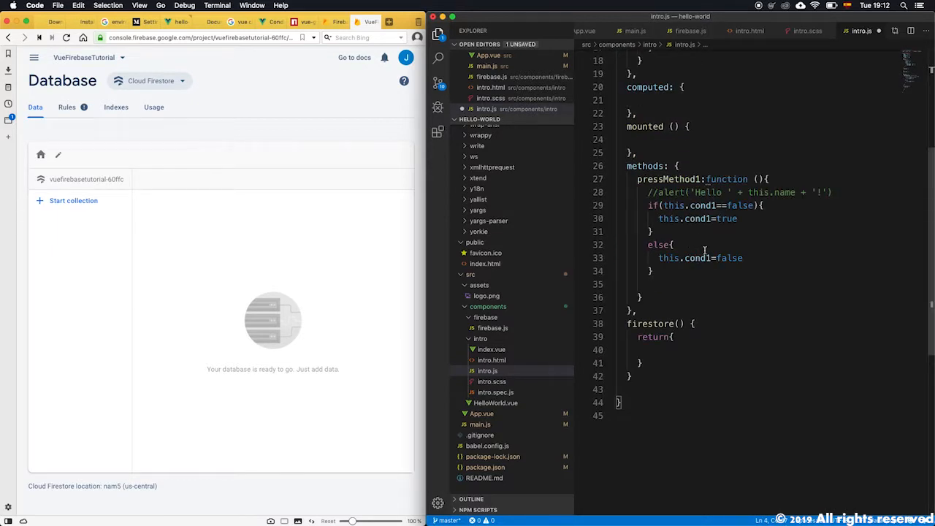
pyautogui.click(666, 349)
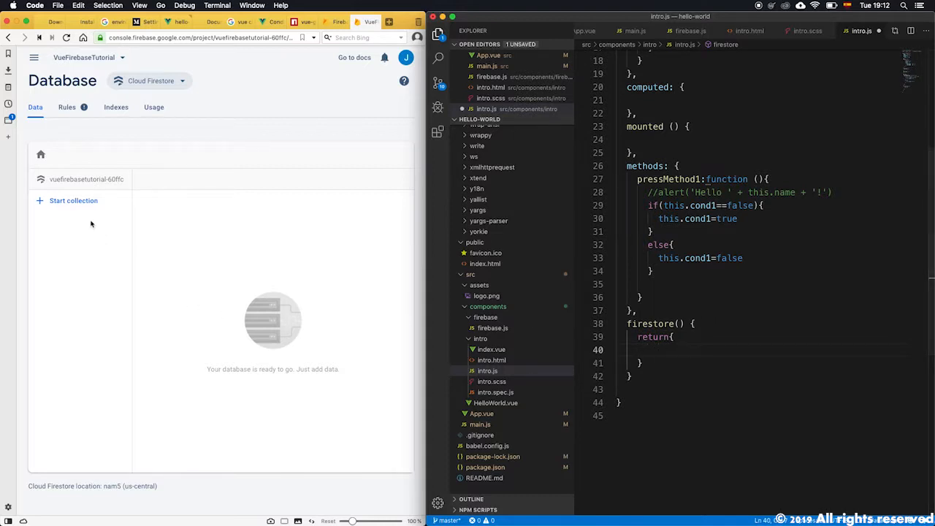
# Start a new Firestore collection with ID 'students'
pyautogui.click(73, 201)
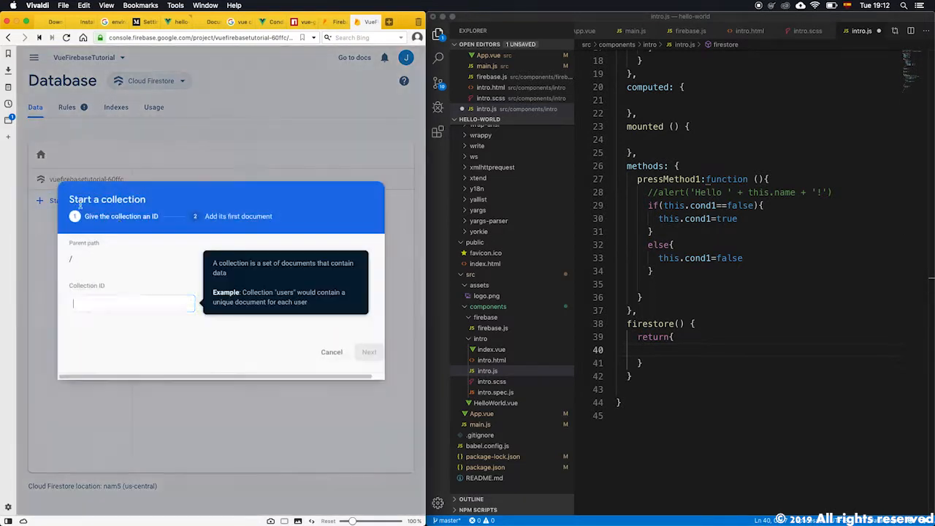
pyautogui.click(132, 302)
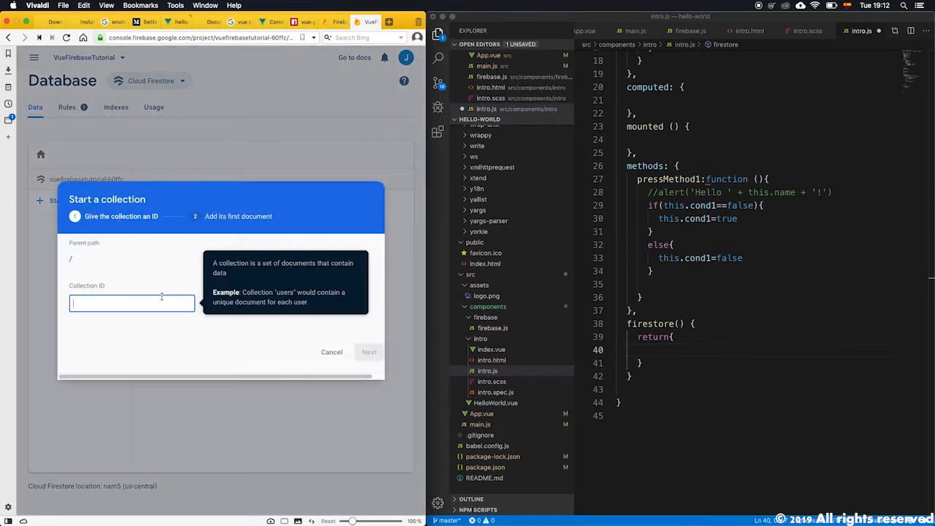
pyautogui.moveTo(205, 266)
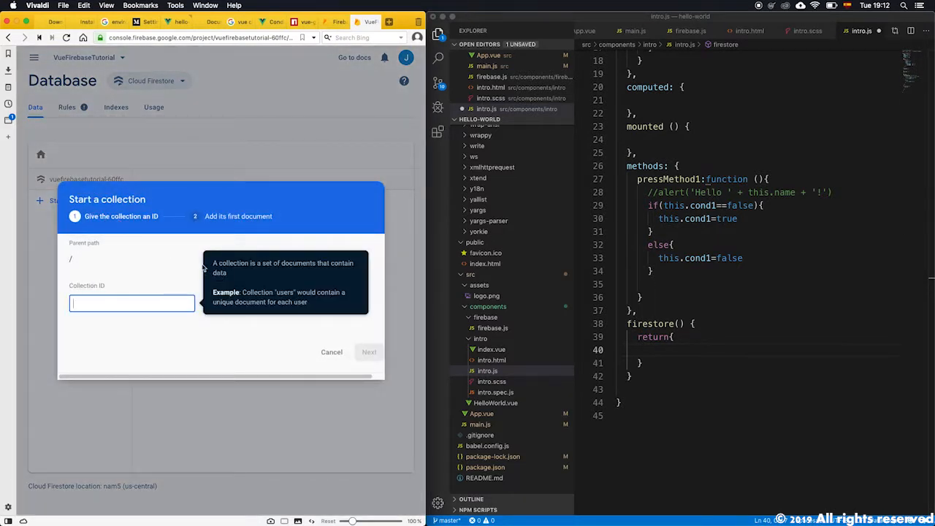
pyautogui.write('students')
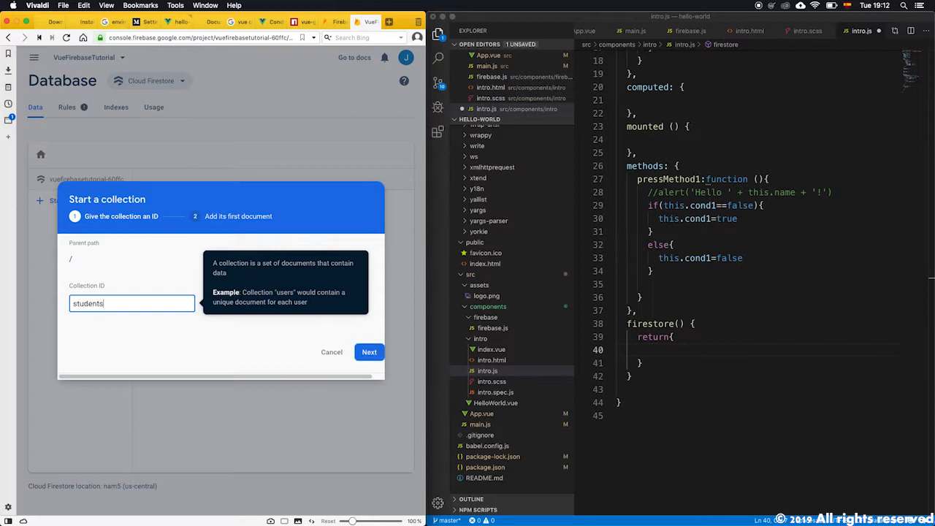
pyautogui.click(368, 351)
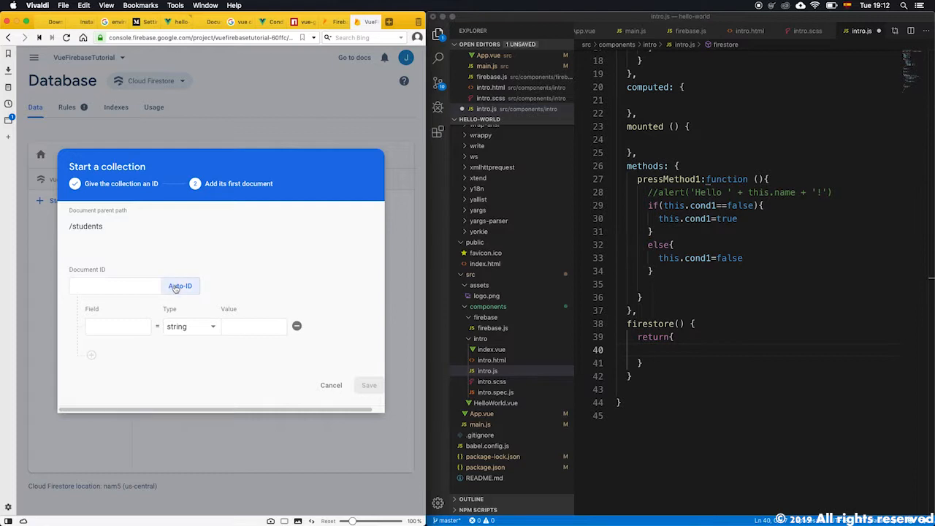
# Save its first auto-ID document with field name = 'Jonathan'
pyautogui.click(117, 327)
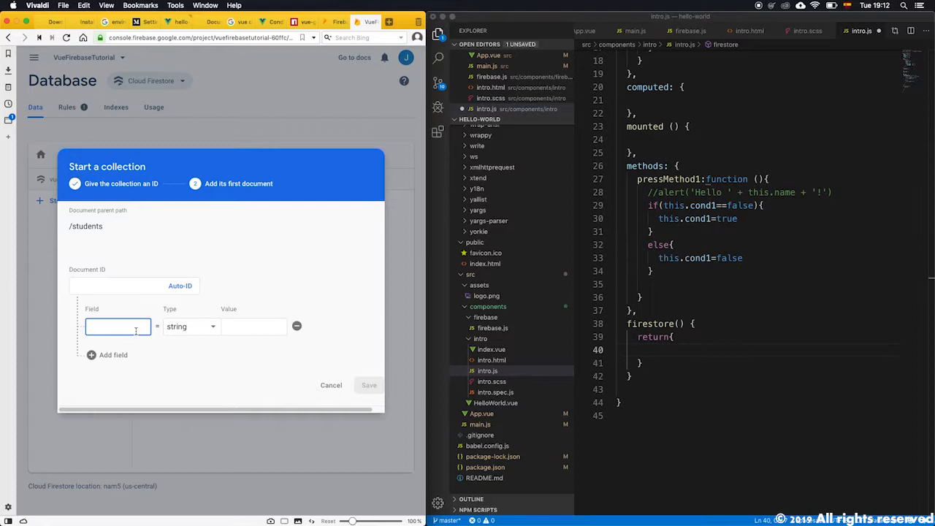
pyautogui.write('name')
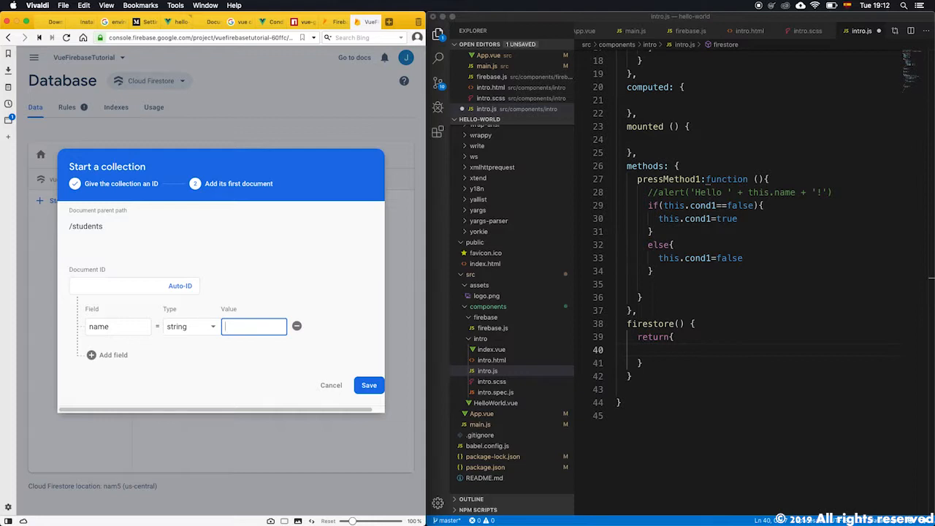
pyautogui.write('Jonathan')
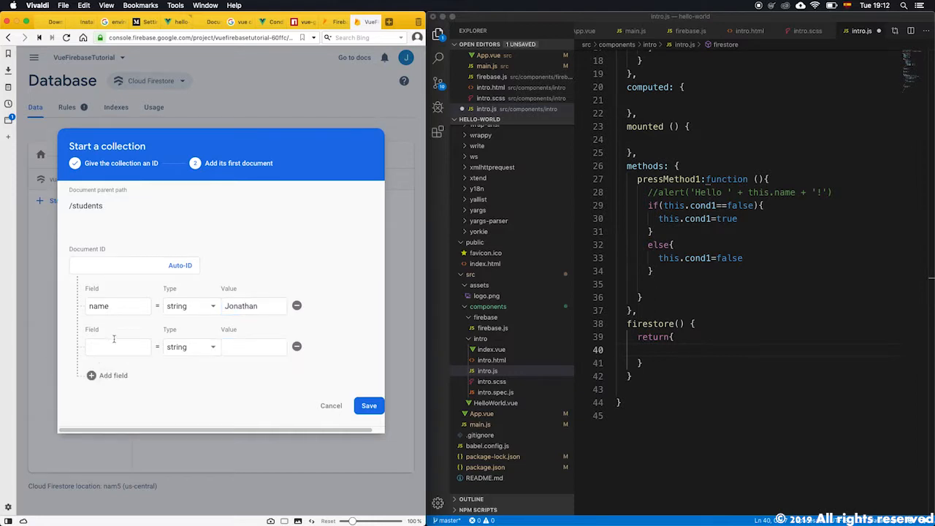
pyautogui.click(117, 346)
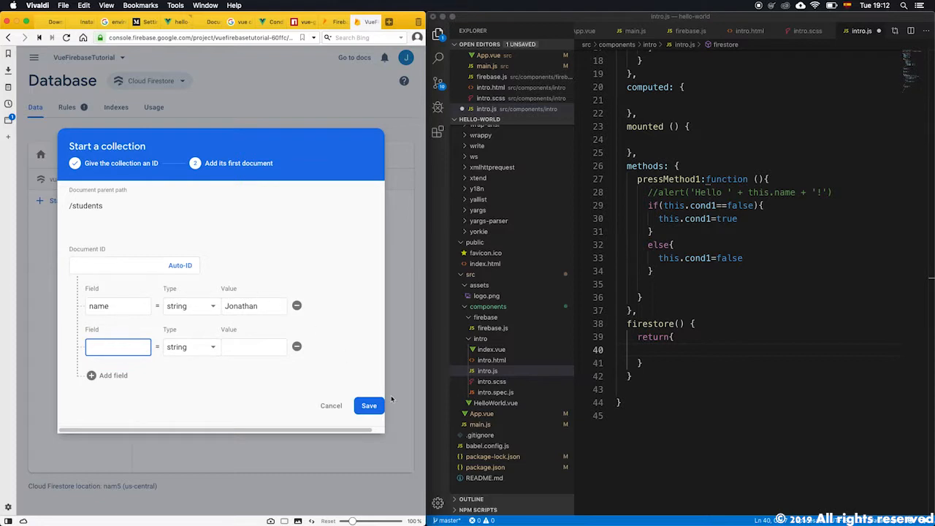
pyautogui.click(330, 406)
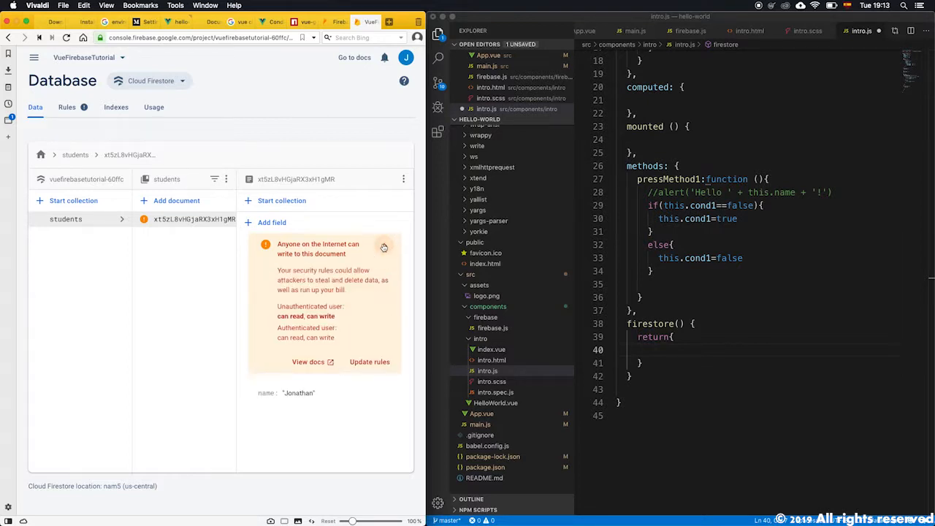
pyautogui.click(67, 106)
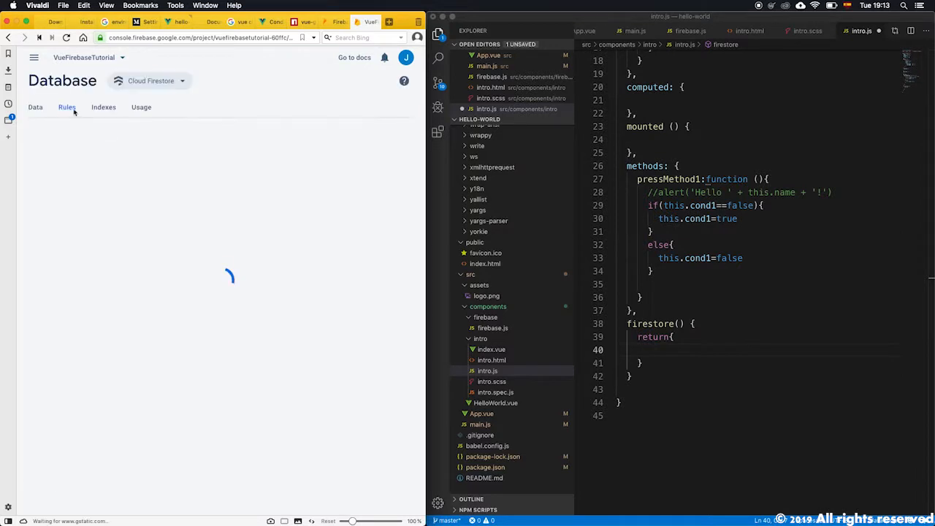
pyautogui.click(67, 107)
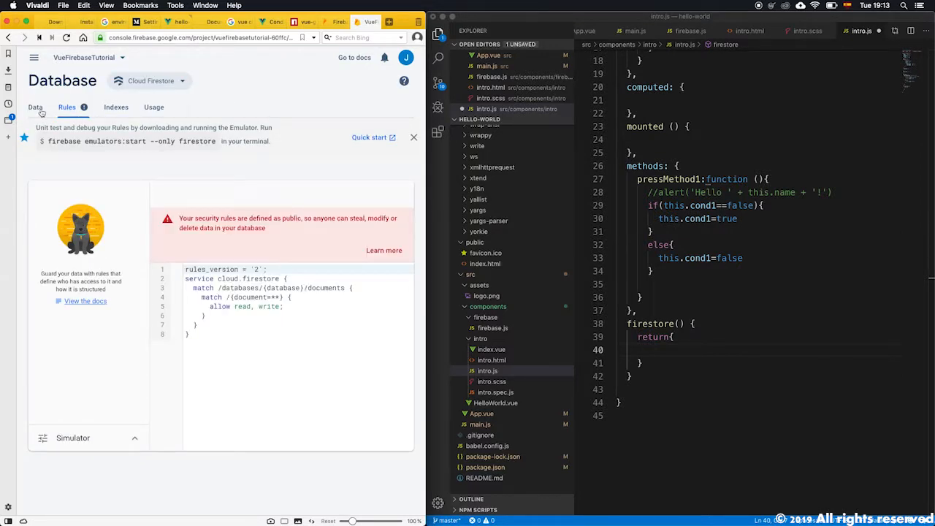
pyautogui.click(35, 107)
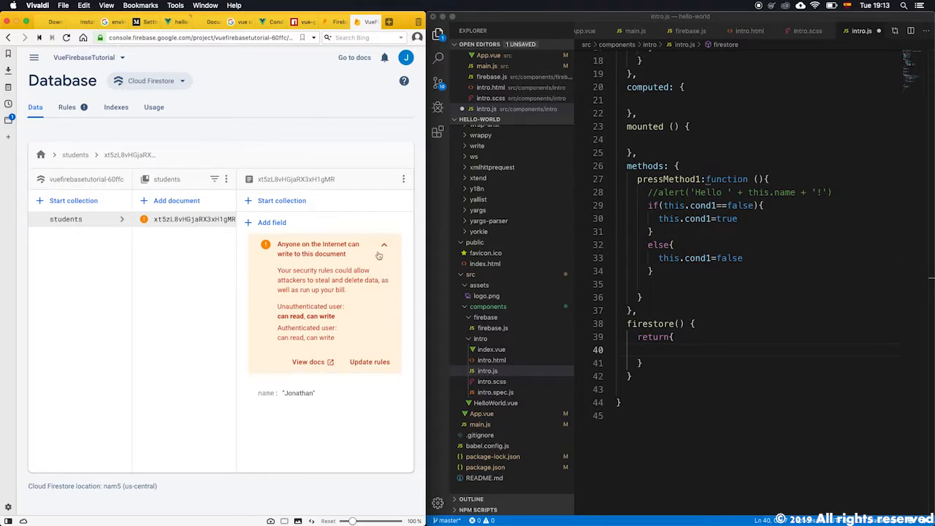
pyautogui.click(385, 249)
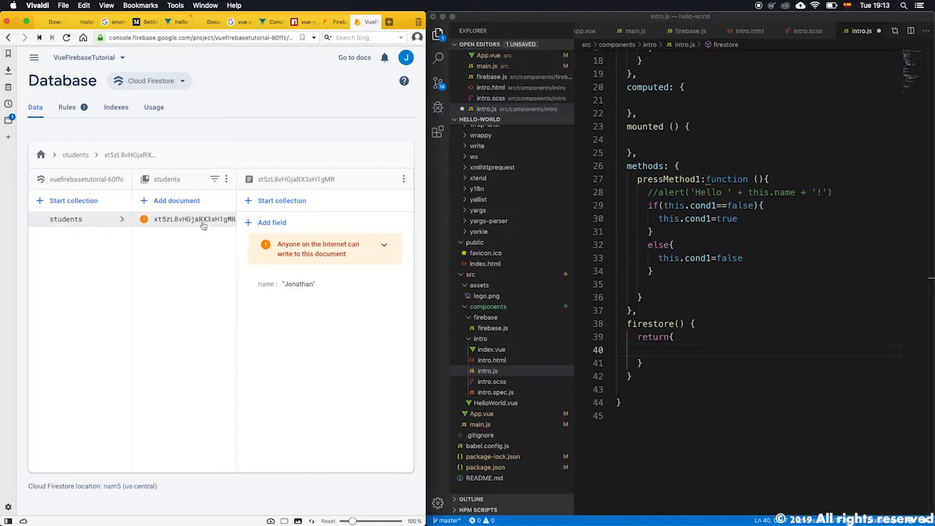
pyautogui.moveTo(240, 244)
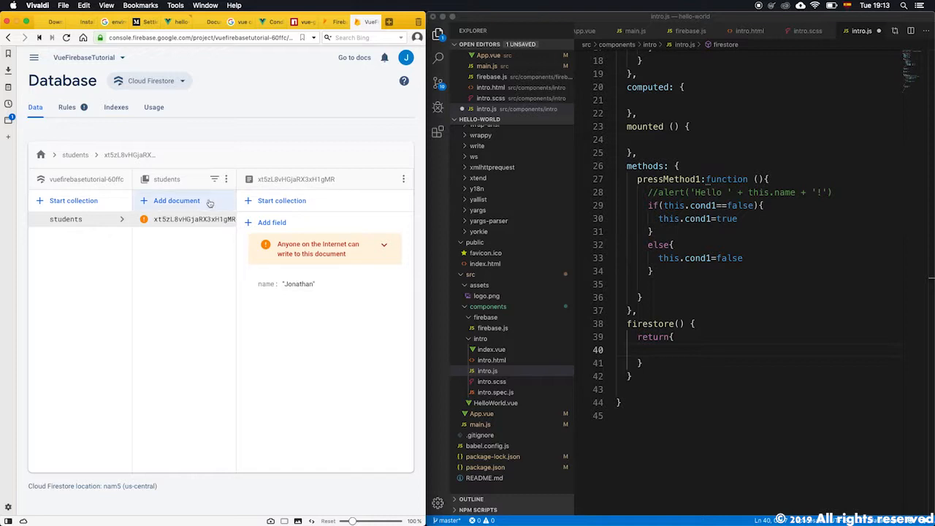
pyautogui.moveTo(184, 234)
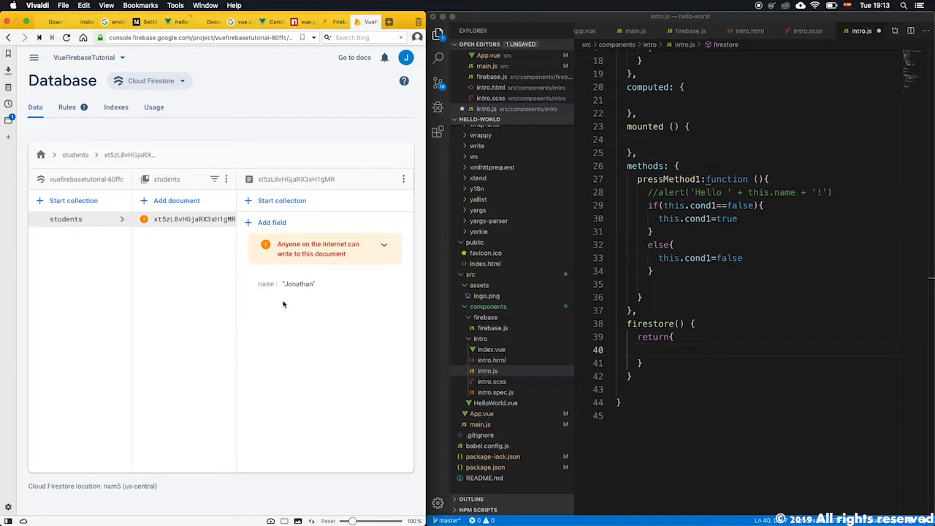
pyautogui.moveTo(298, 283)
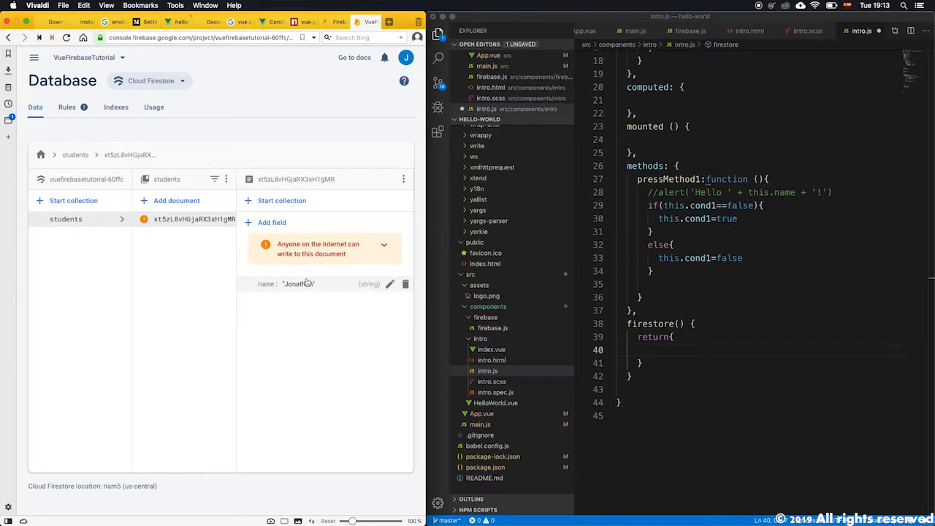
pyautogui.moveTo(274, 283)
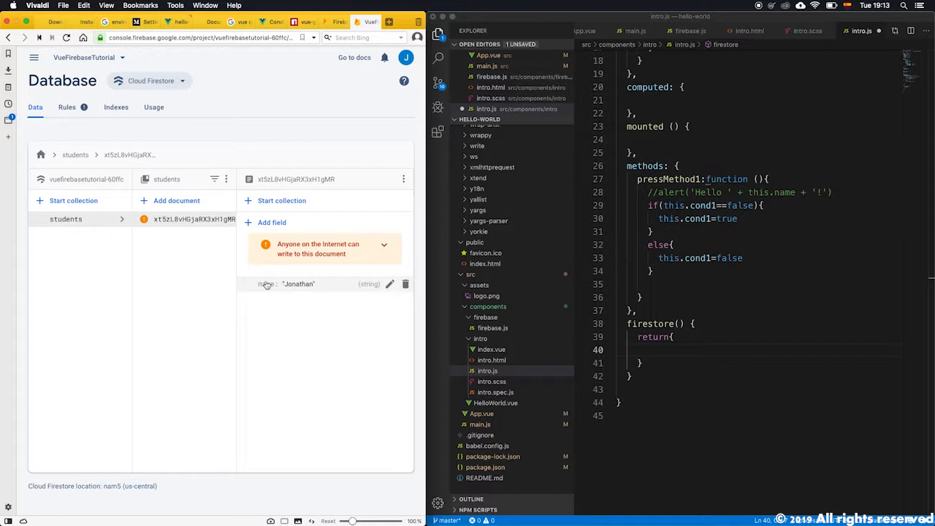
pyautogui.moveTo(291, 315)
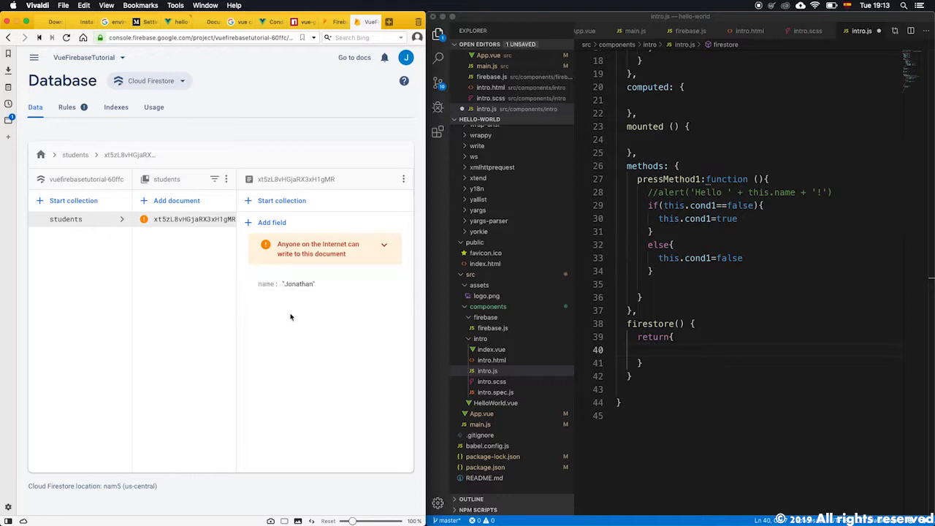
# Add a second auto-ID students document with field name = 'Kelly' and save it
pyautogui.click(177, 201)
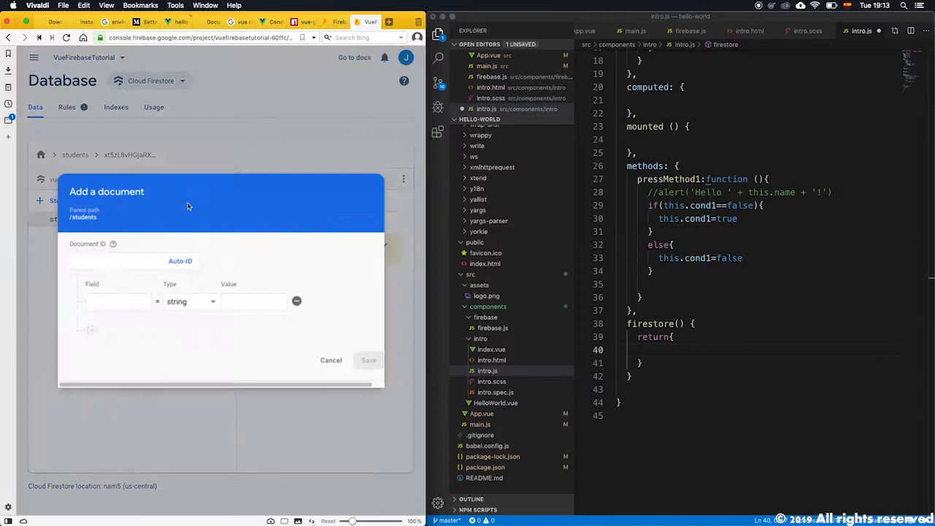
pyautogui.click(117, 301)
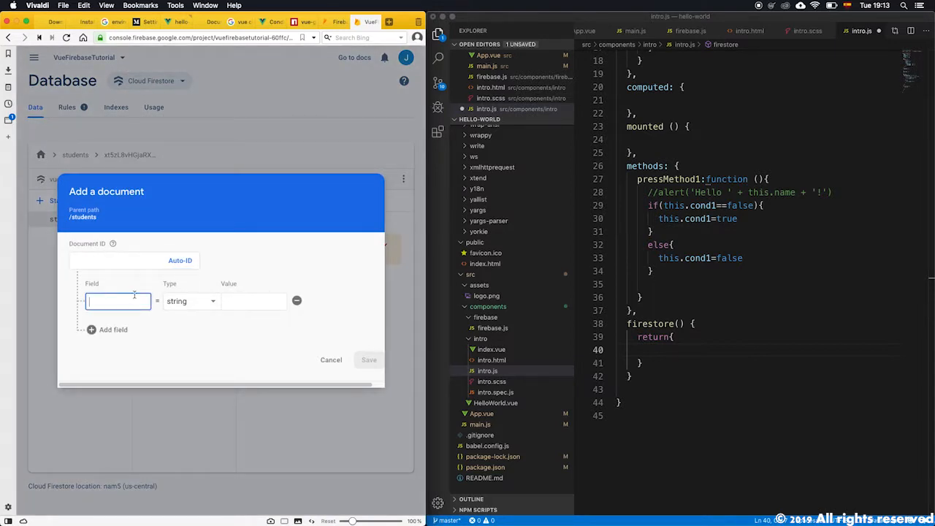
pyautogui.write('name')
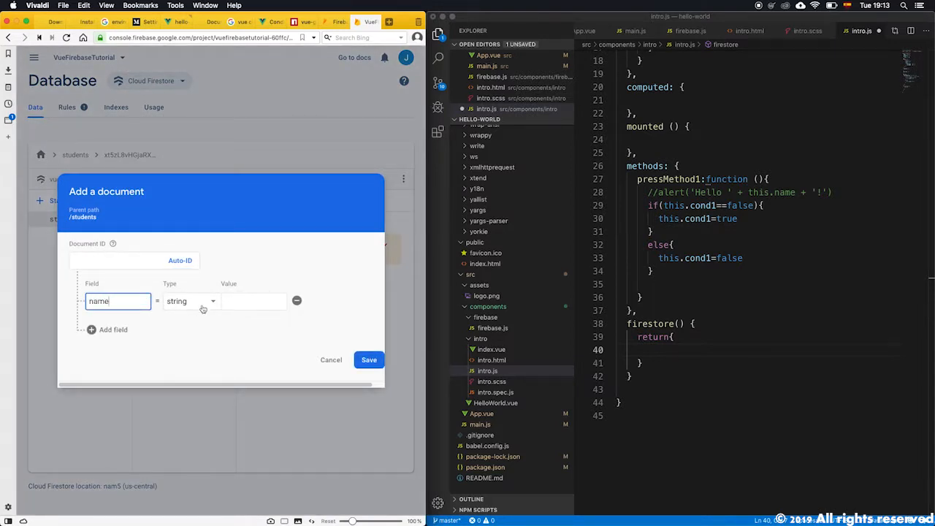
pyautogui.click(254, 301)
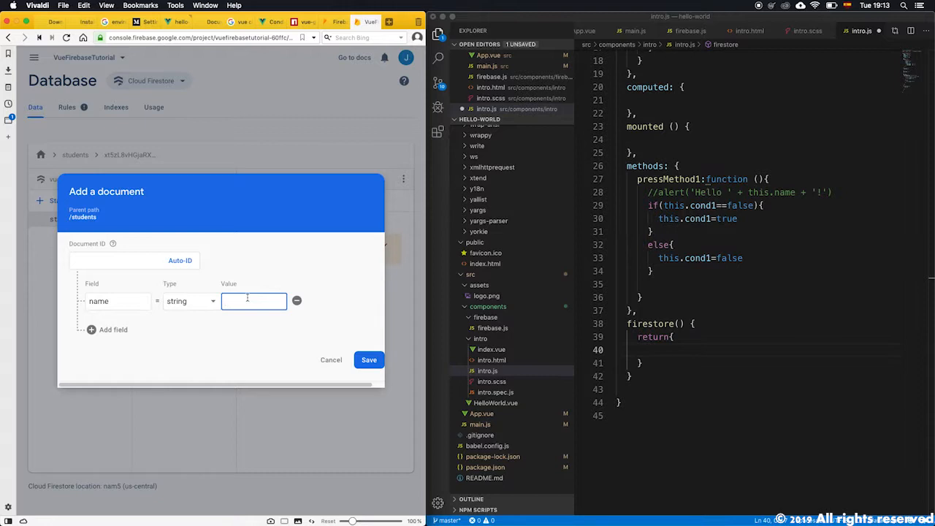
pyautogui.write('Ka')
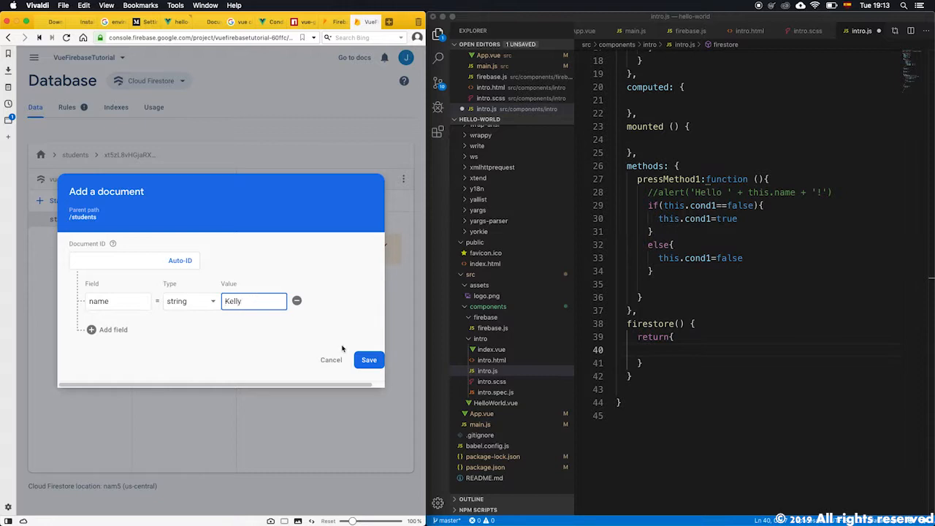
pyautogui.click(368, 360)
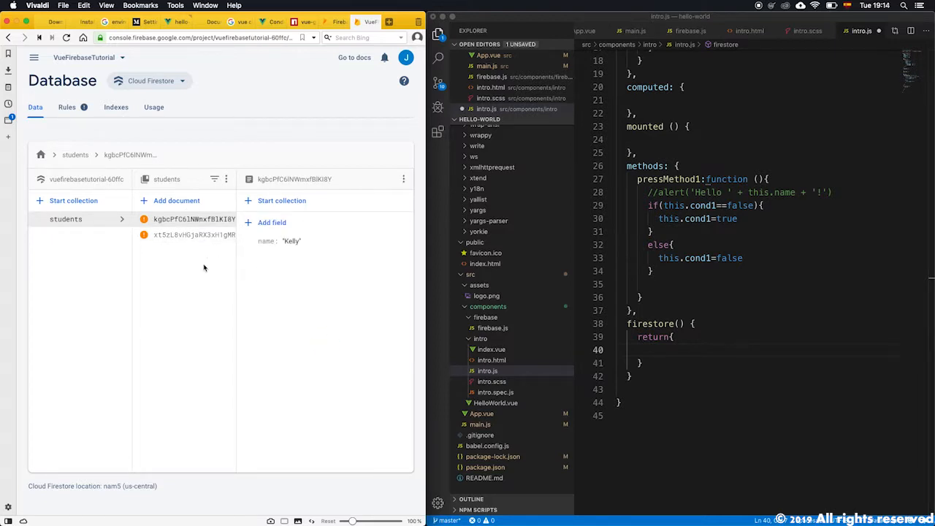
pyautogui.click(195, 219)
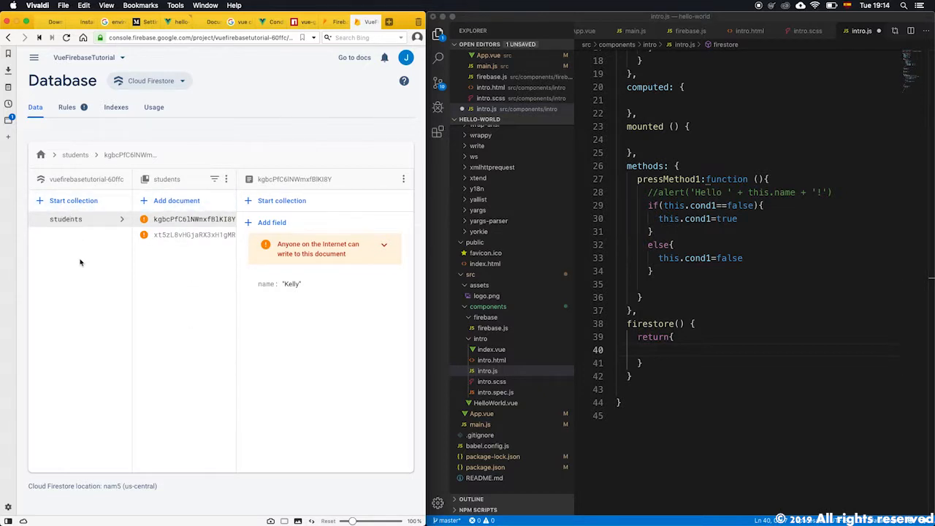
pyautogui.moveTo(321, 283)
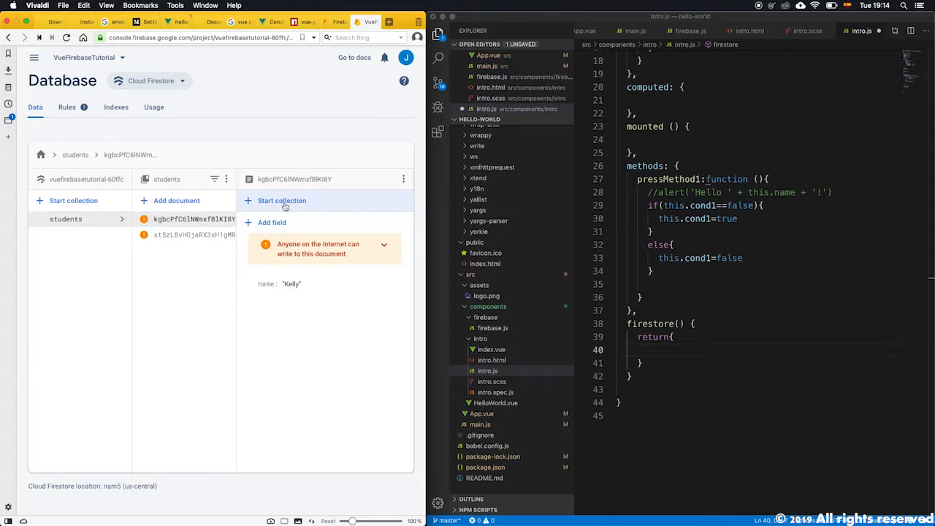
pyautogui.moveTo(334, 217)
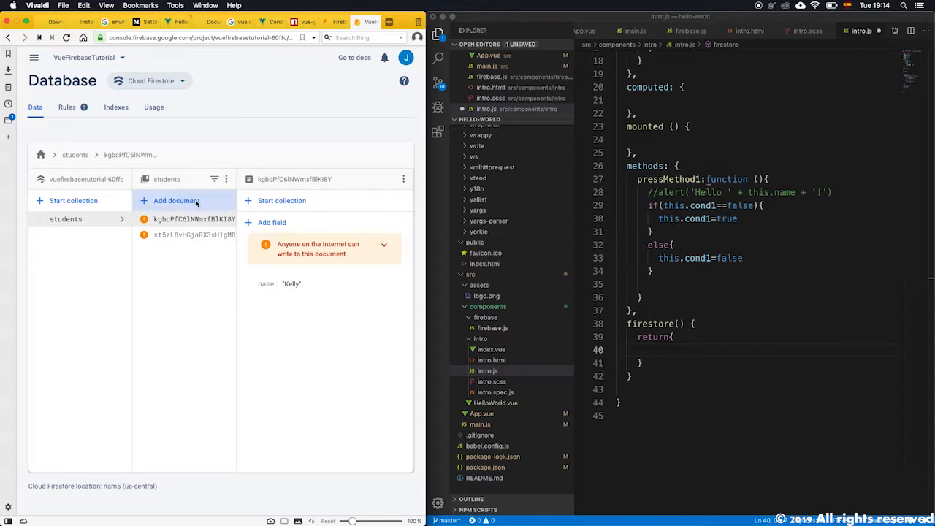
# Add a third students document with field name = 'Martin' and save it
pyautogui.click(177, 200)
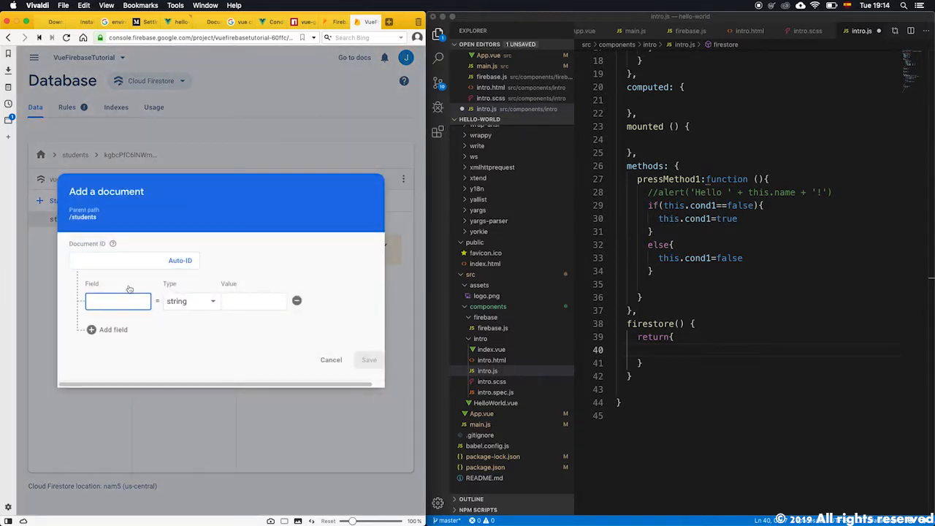
pyautogui.write('Mart')
pyautogui.write('name')
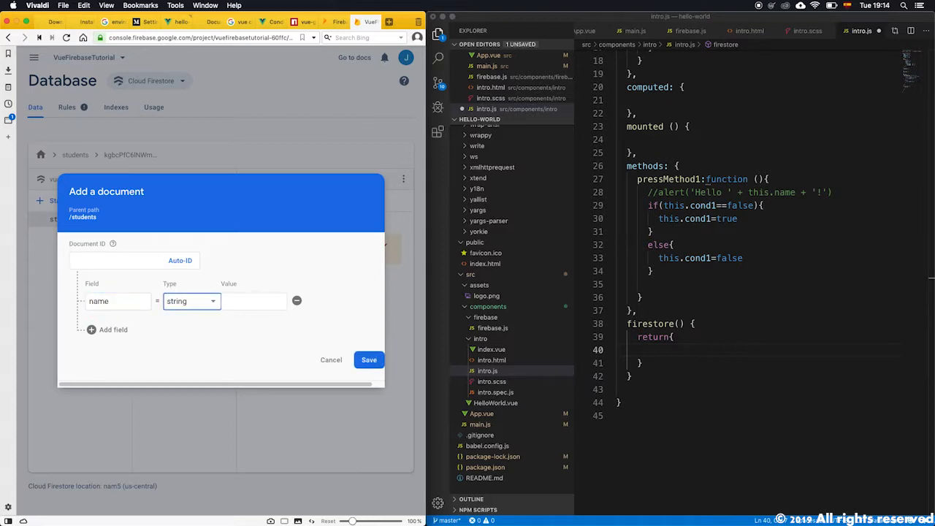
pyautogui.click(190, 301)
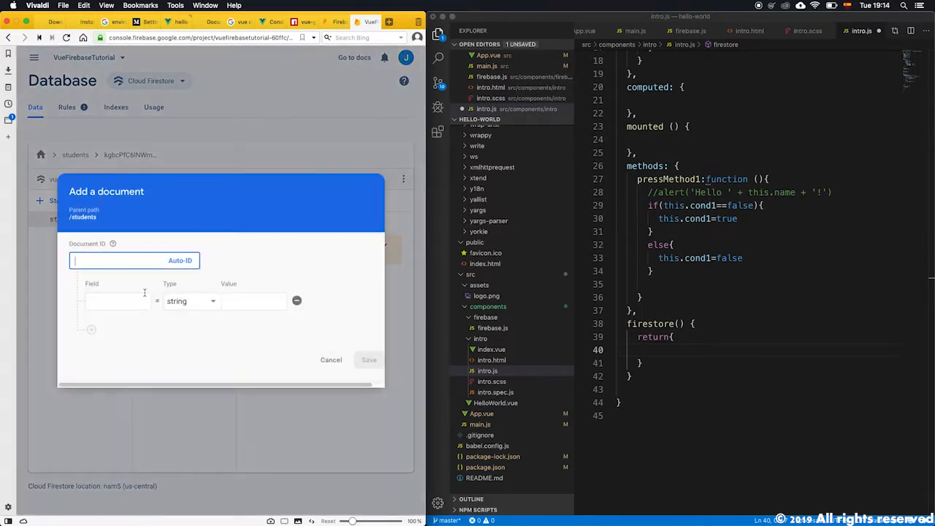
pyautogui.write('nam')
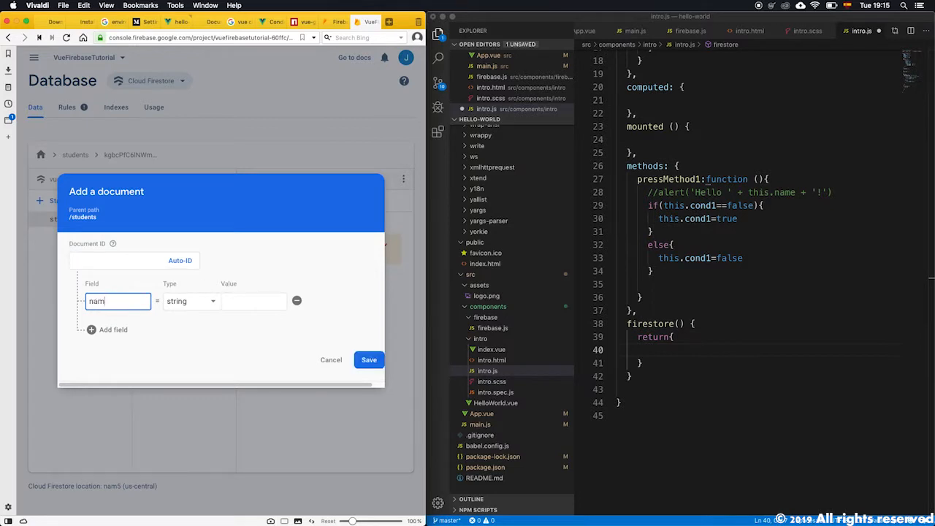
pyautogui.write('Marth')
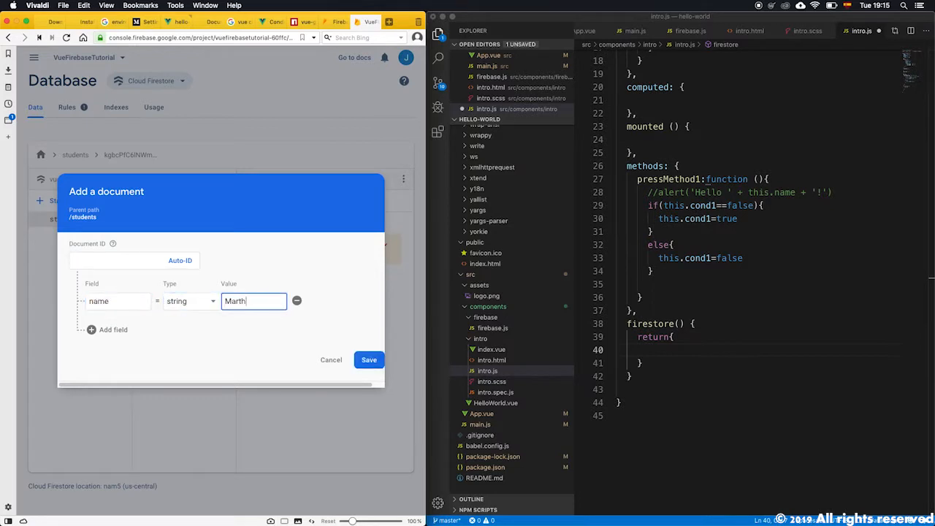
pyautogui.click(368, 360)
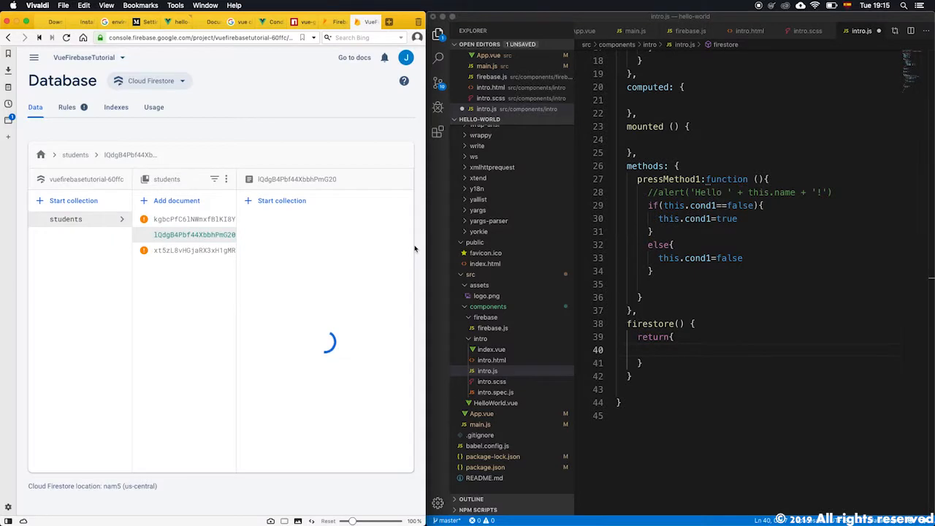
# Select the first document listed in the students collection
pyautogui.click(193, 220)
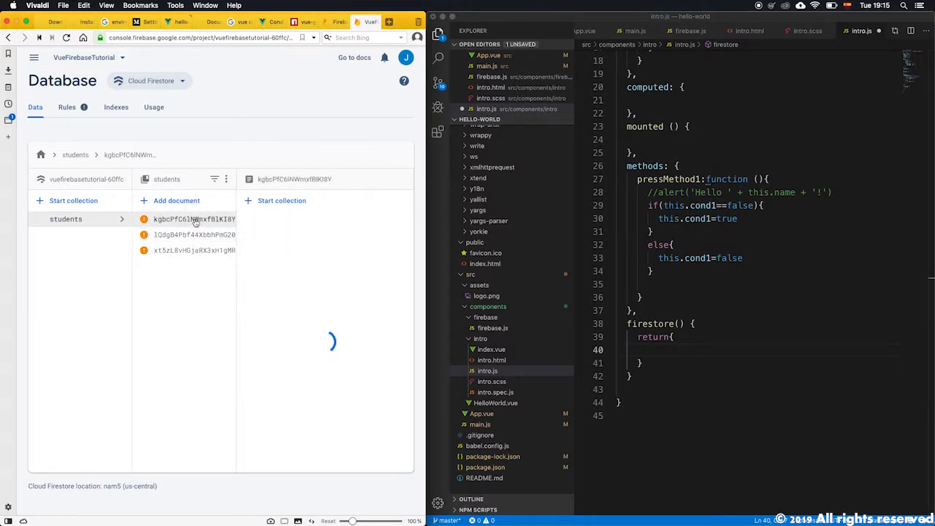
# Show the fields of the first students document, whose name reads 'Kelly'
pyautogui.click(194, 219)
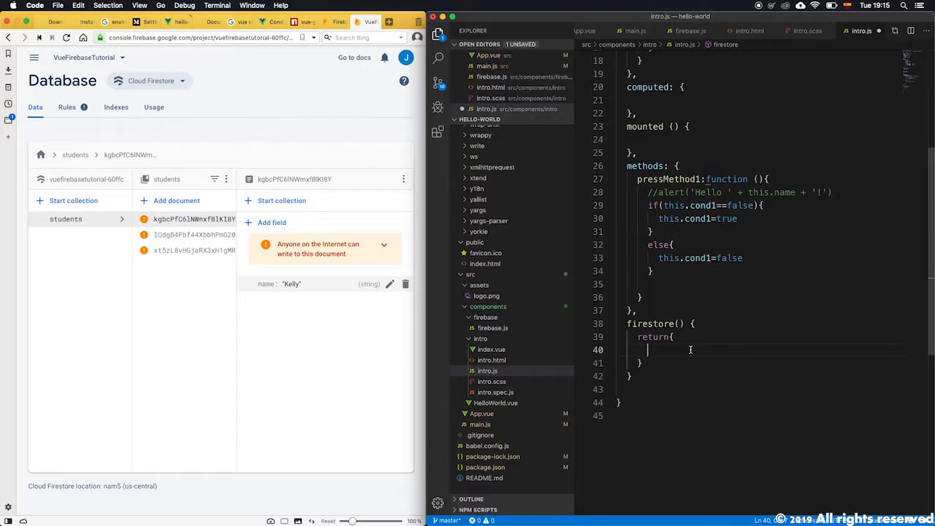
# Write myStudents: fs.collection('students'), in firestore()'s return object via autocomplete
pyautogui.write('sm')
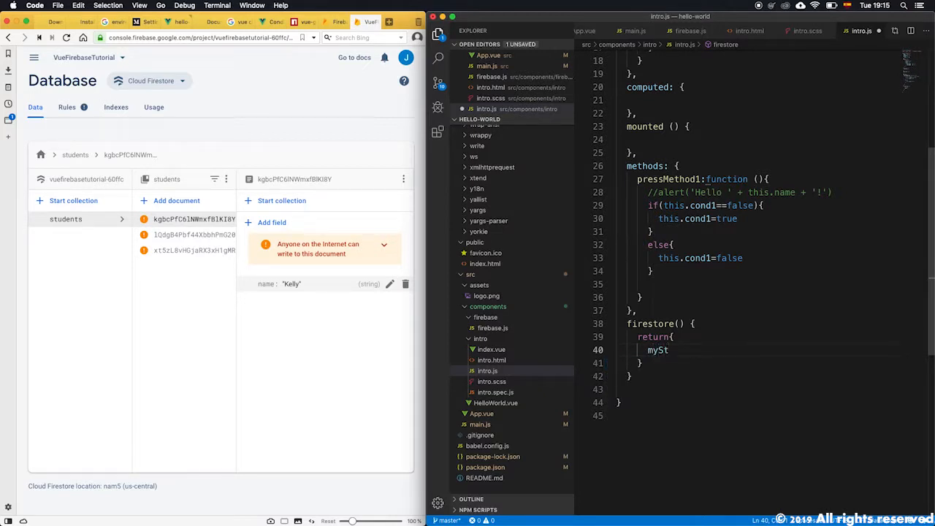
pyautogui.write('udents')
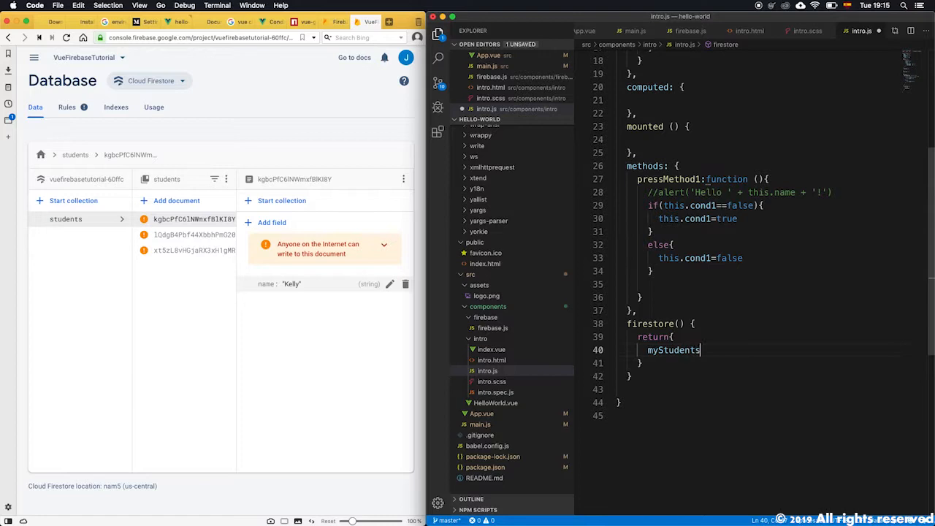
pyautogui.scroll(3)
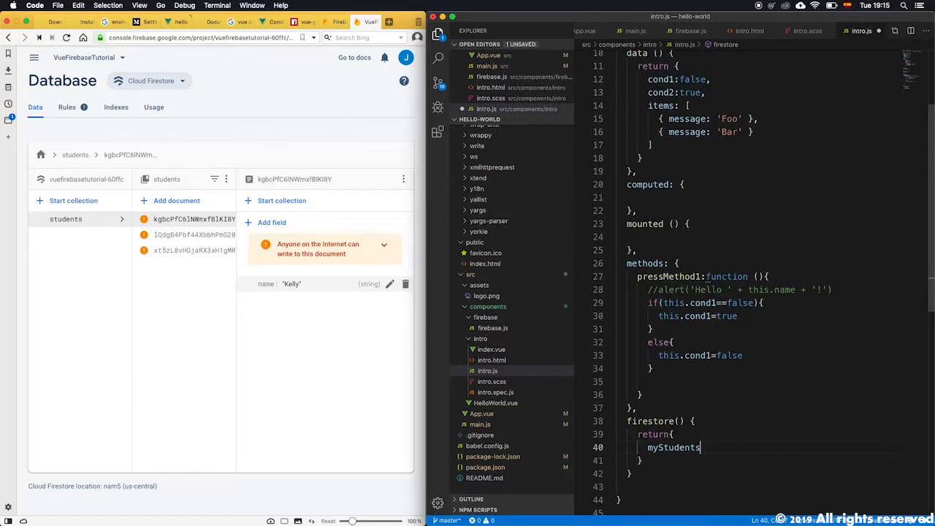
pyautogui.write(':')
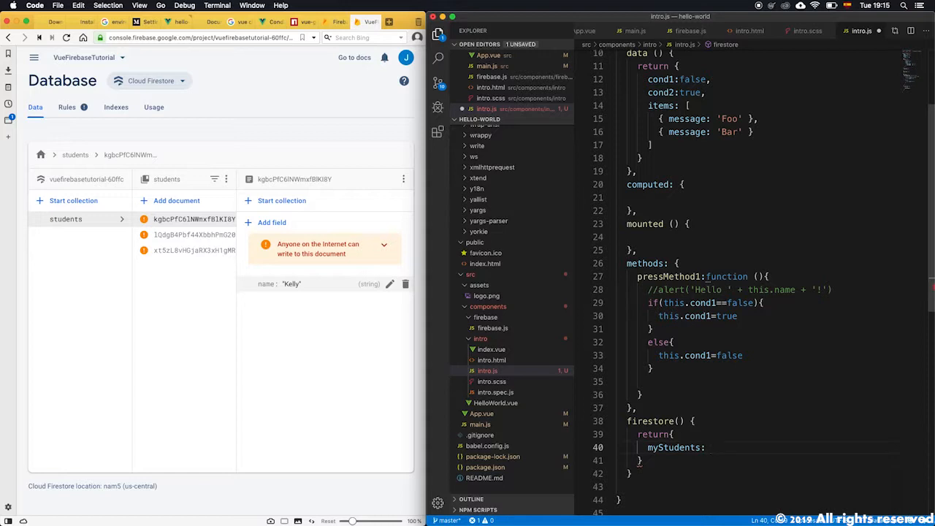
pyautogui.write('fs')
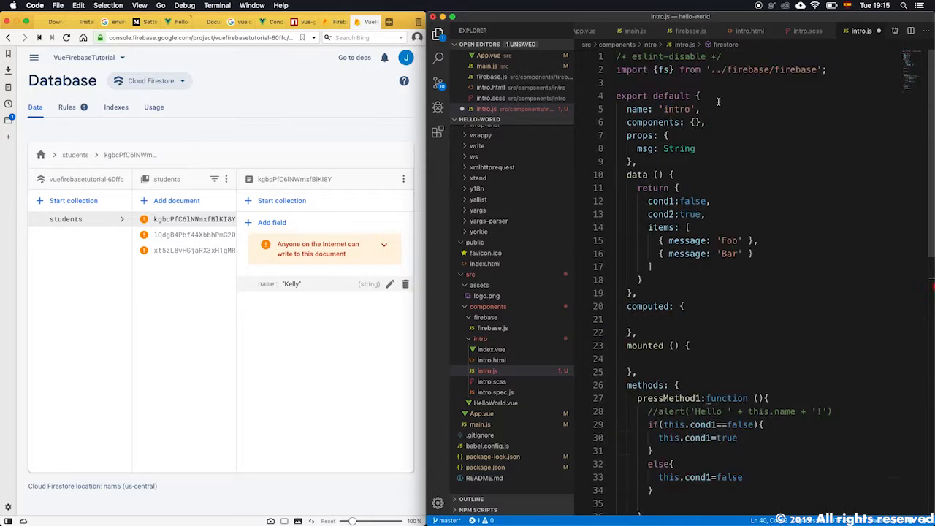
pyautogui.scroll(-3)
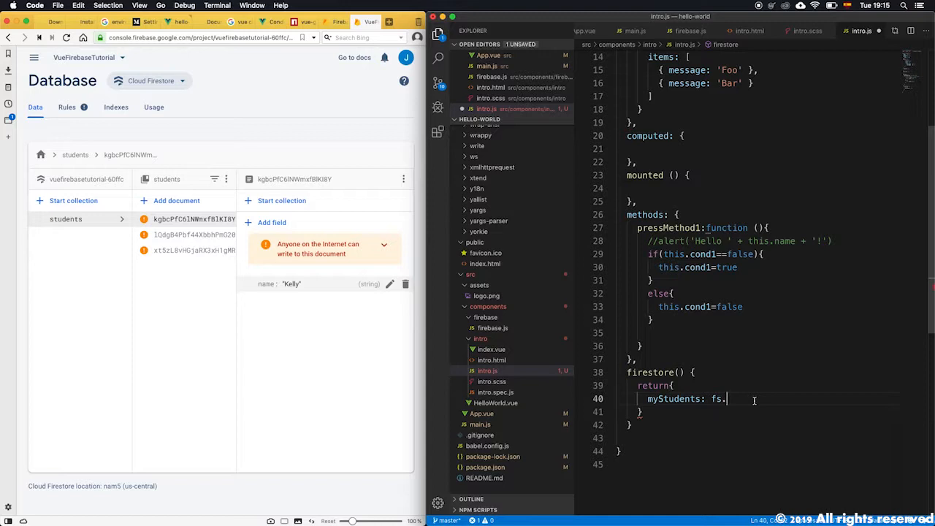
pyautogui.write('collection')
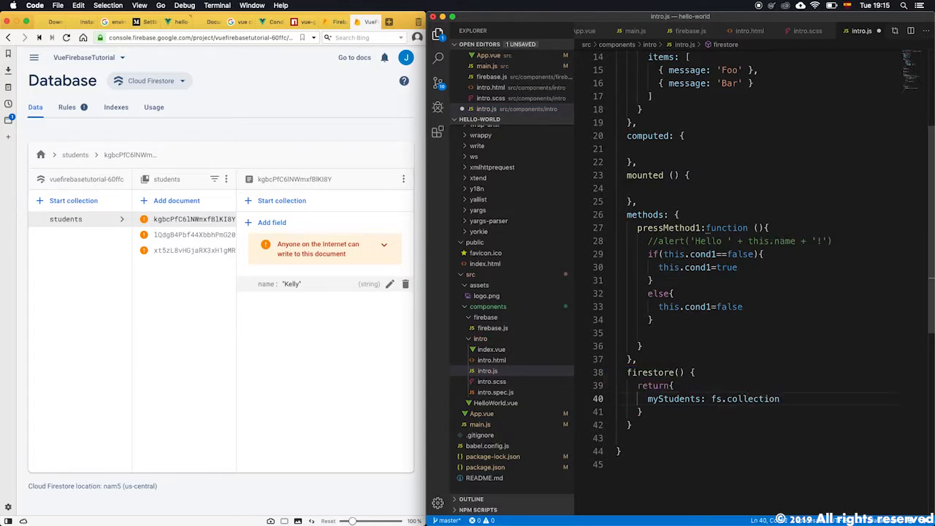
pyautogui.write('()')
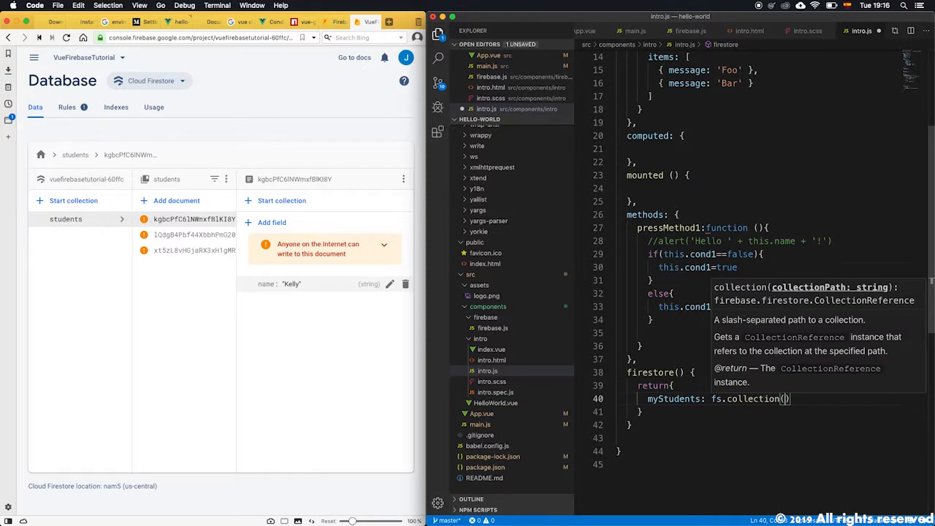
pyautogui.write("'stud'")
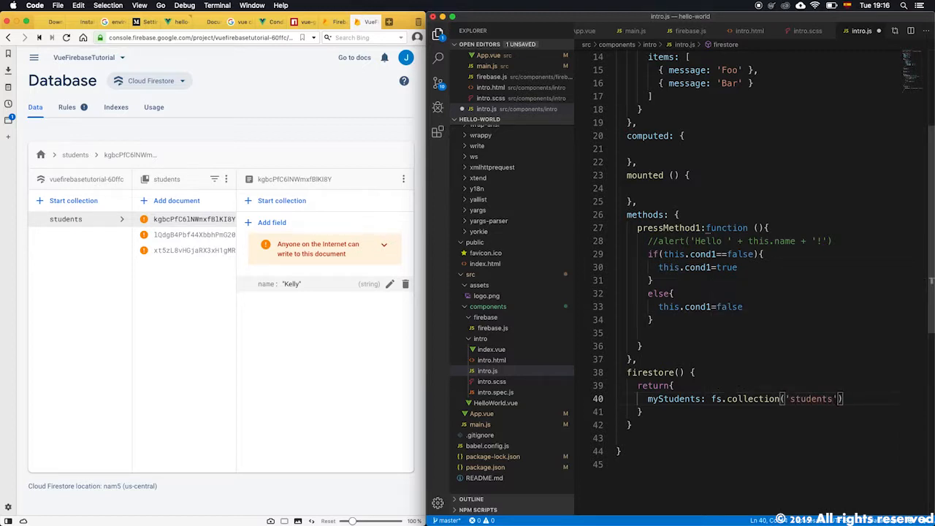
pyautogui.write(',')
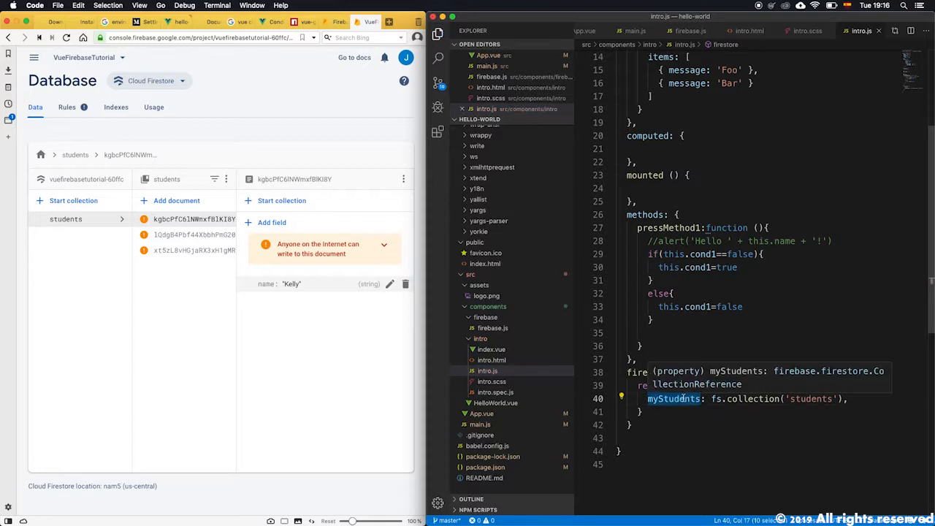
pyautogui.moveTo(555, 365)
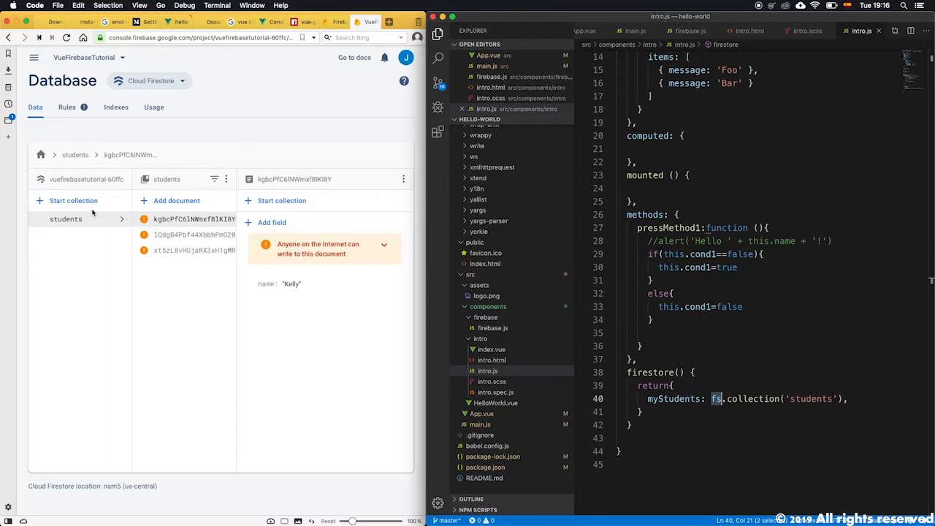
pyautogui.moveTo(784, 313)
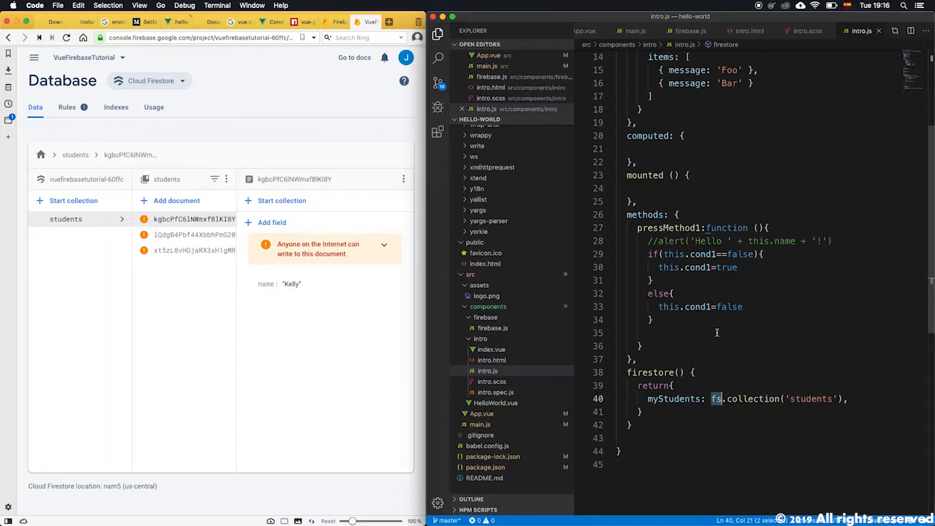
pyautogui.moveTo(716, 329)
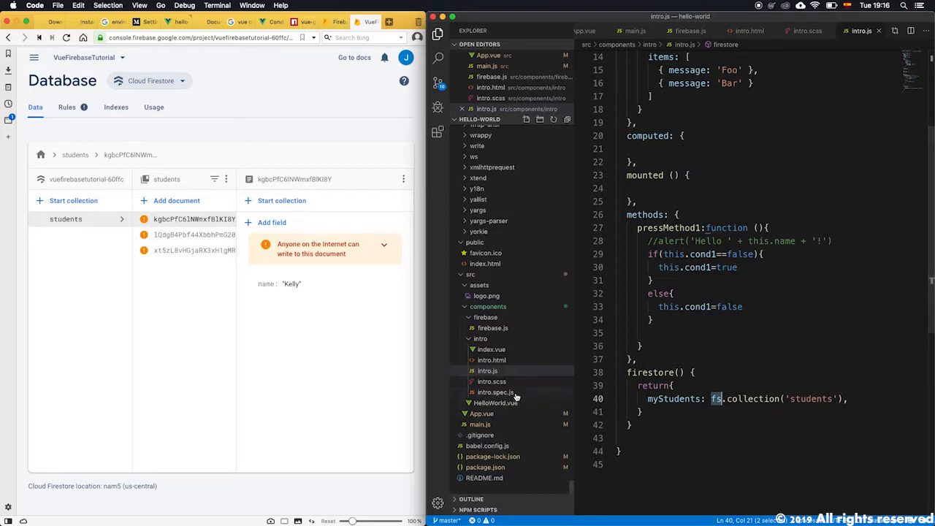
# In intro.html, make the paragraph show {{student.name}} for each student
pyautogui.click(491, 360)
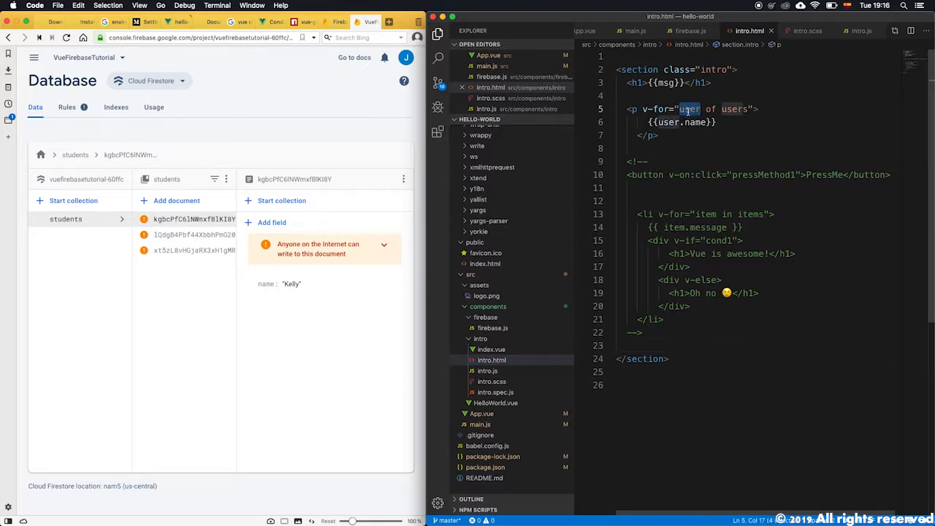
pyautogui.write('studen')
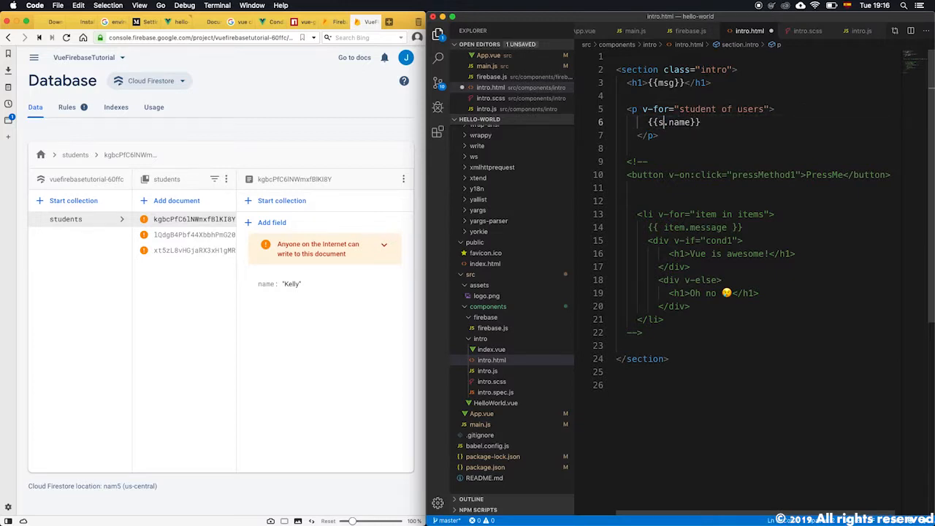
pyautogui.write('tudent')
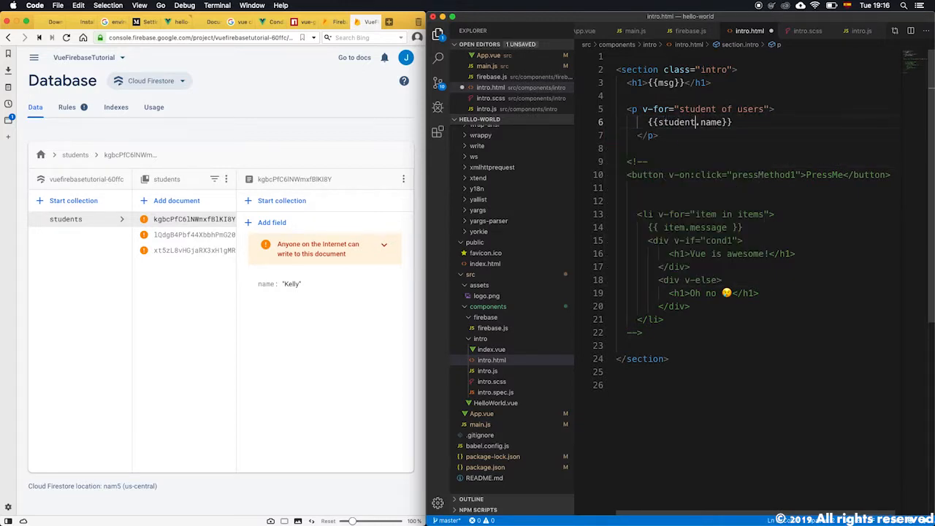
pyautogui.doubleClick(675, 123)
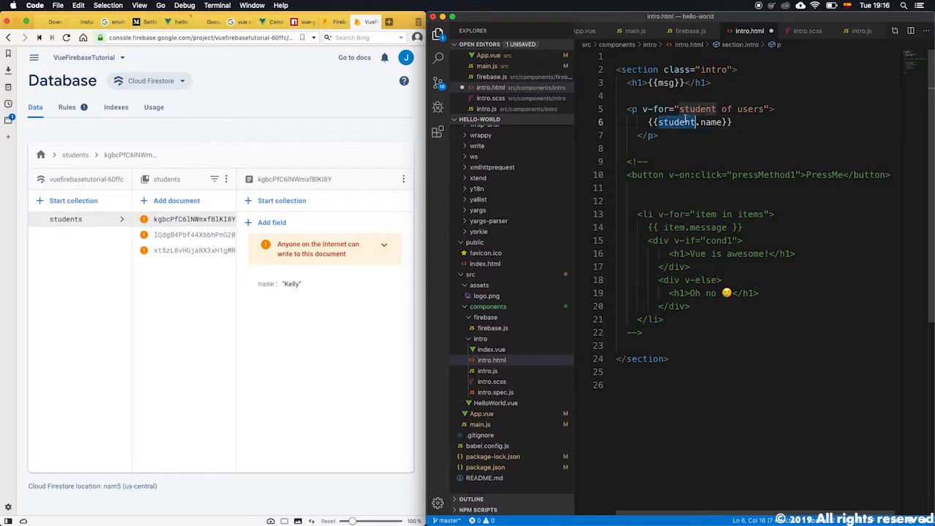
pyautogui.doubleClick(710, 123)
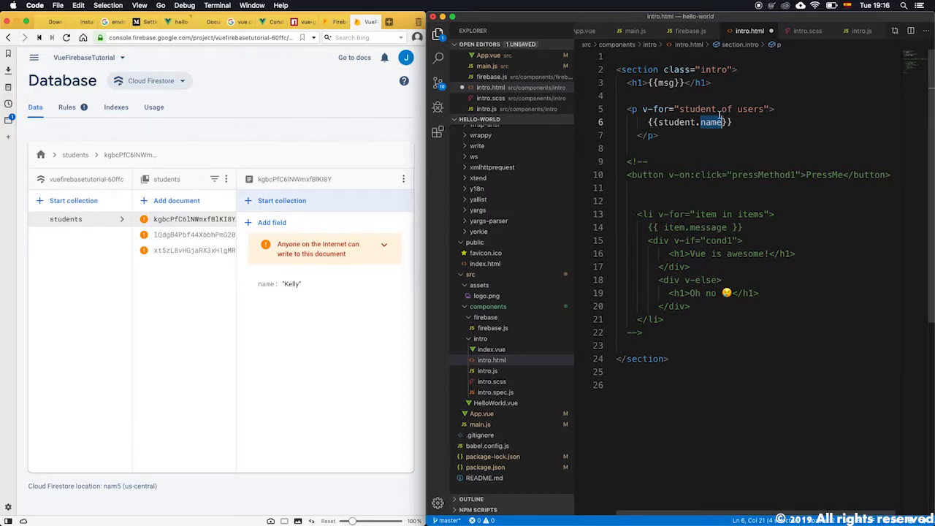
# Change the v-for source from users to myStudents, checking the name in intro.js
pyautogui.doubleClick(750, 108)
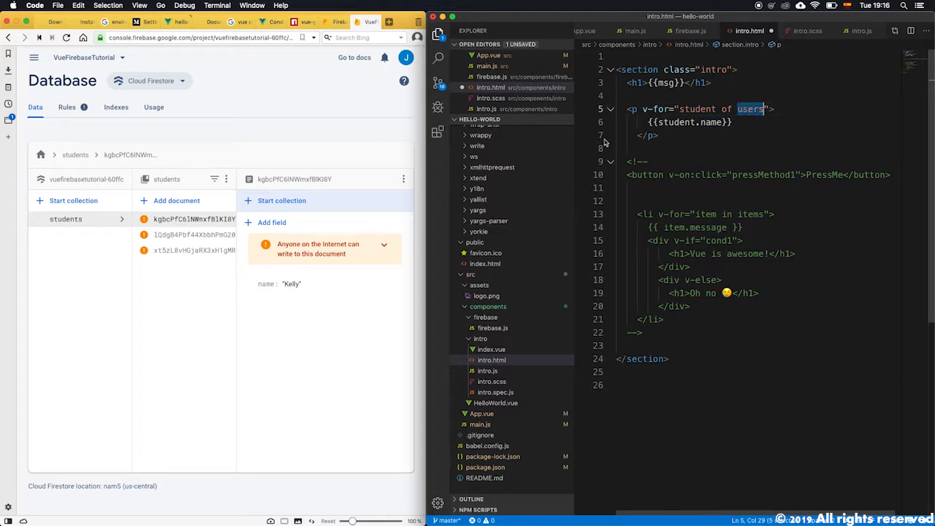
pyautogui.write('myStudent')
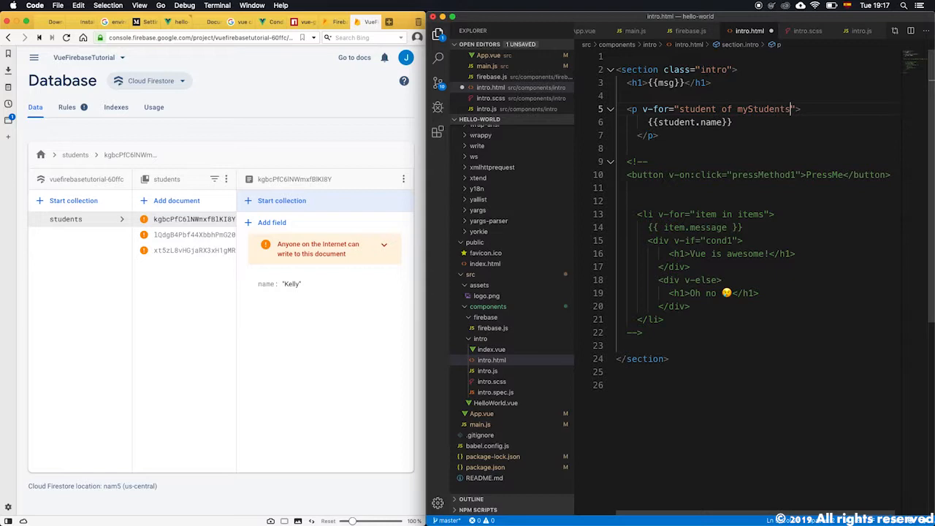
pyautogui.doubleClick(763, 108)
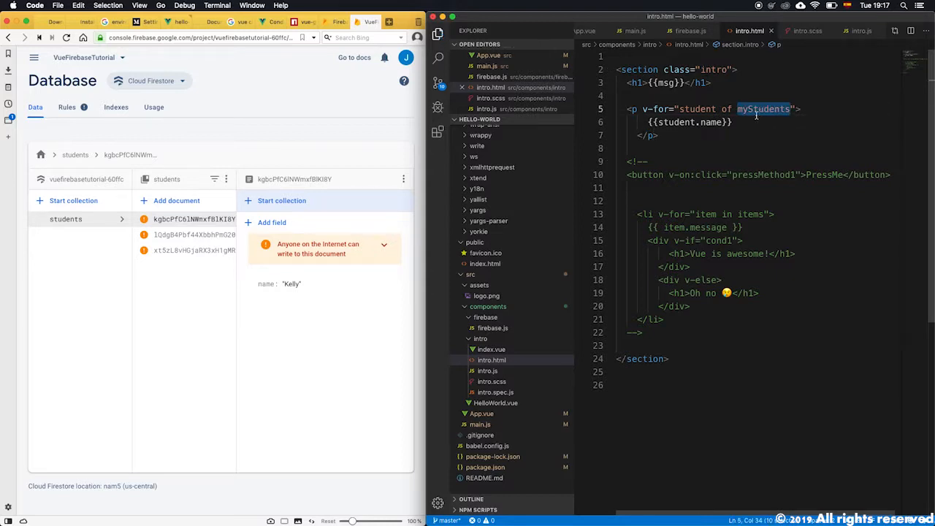
pyautogui.click(486, 371)
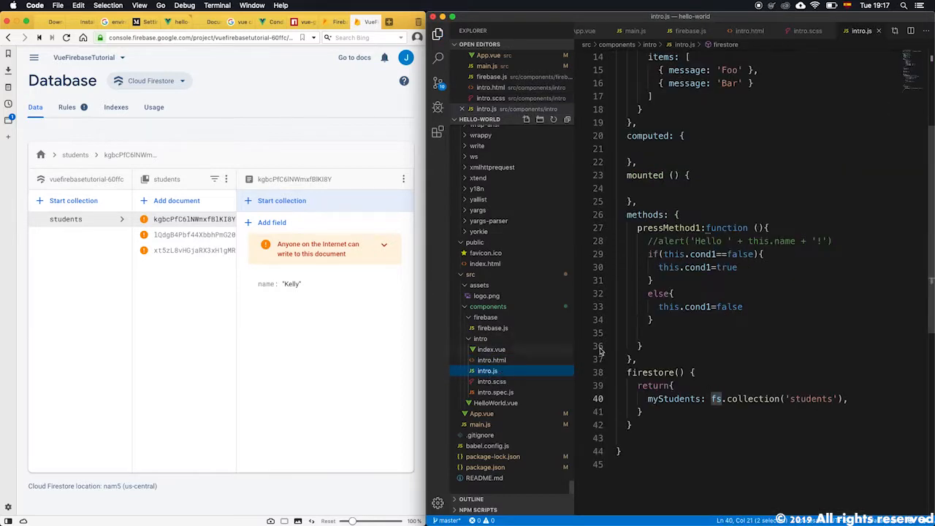
pyautogui.click(491, 360)
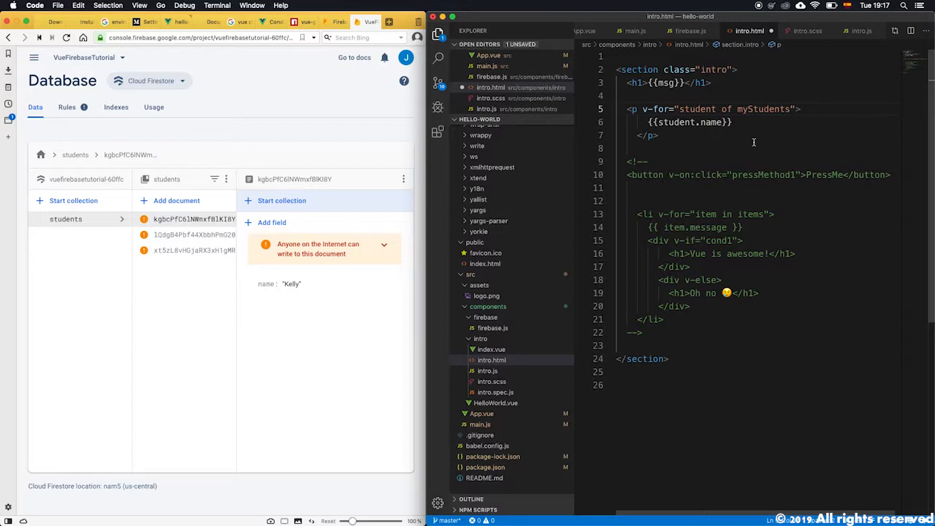
# Review the myStudents loop and student.name binding, then save intro.html
pyautogui.doubleClick(762, 108)
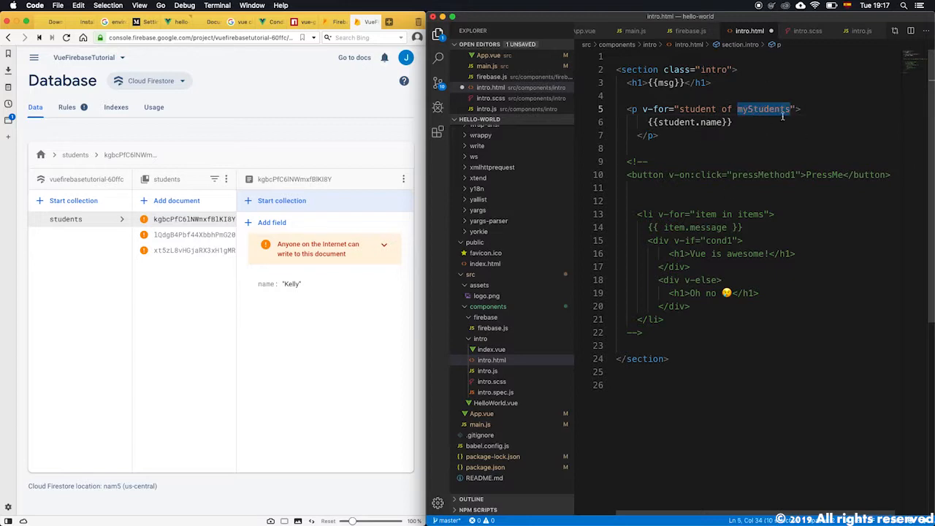
pyautogui.moveTo(695, 108)
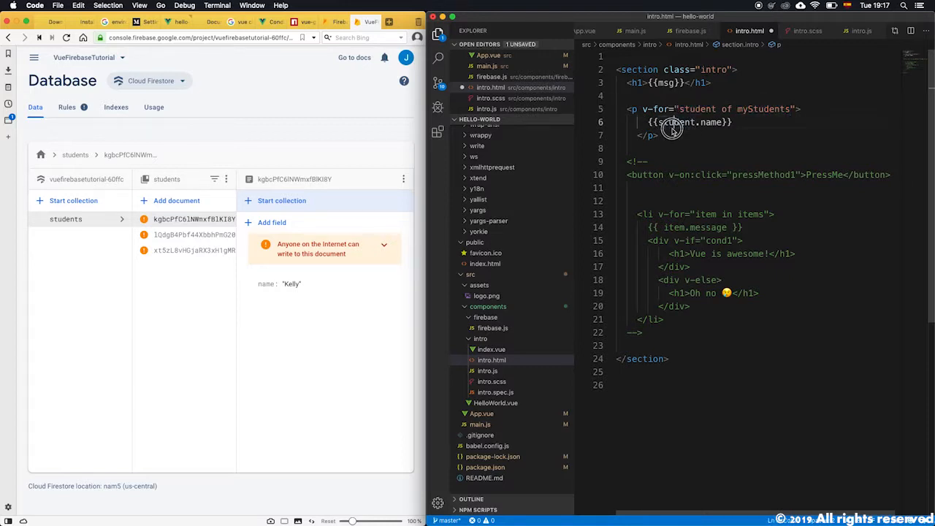
pyautogui.doubleClick(675, 123)
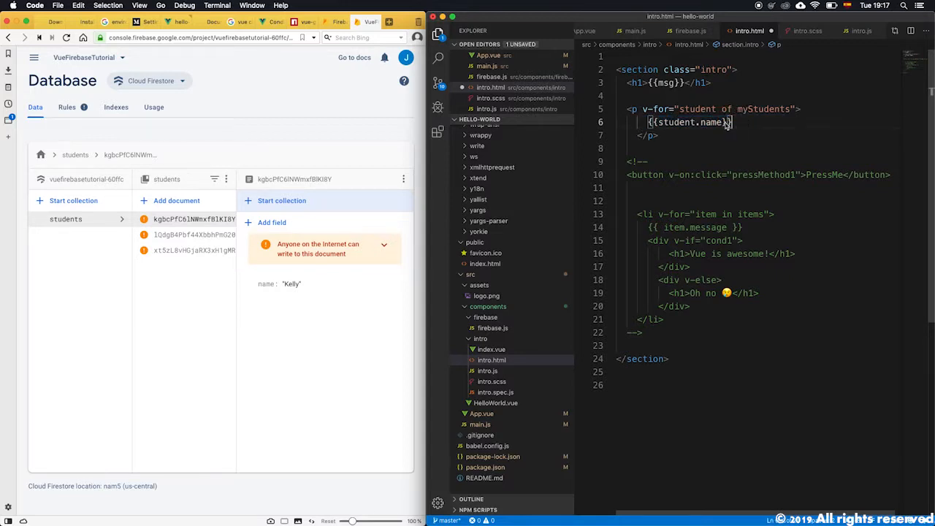
pyautogui.doubleClick(710, 123)
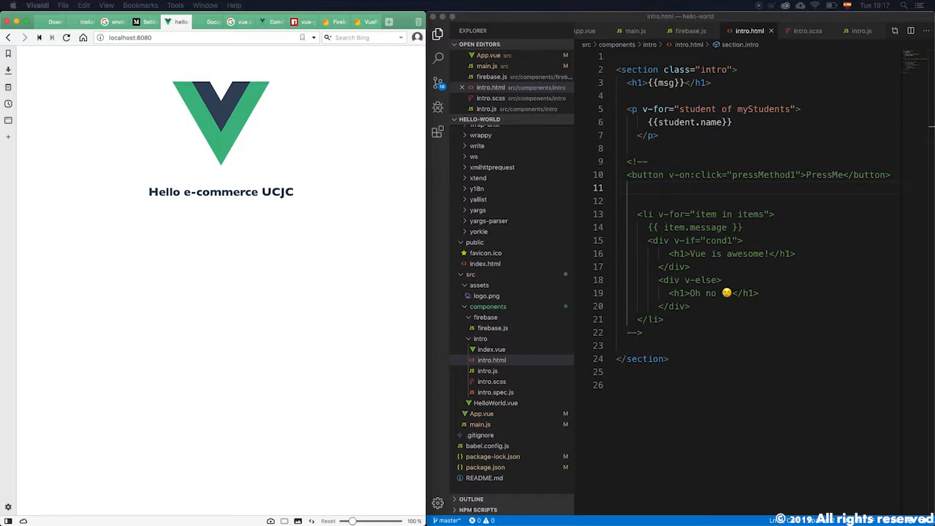
pyautogui.moveTo(539, 433)
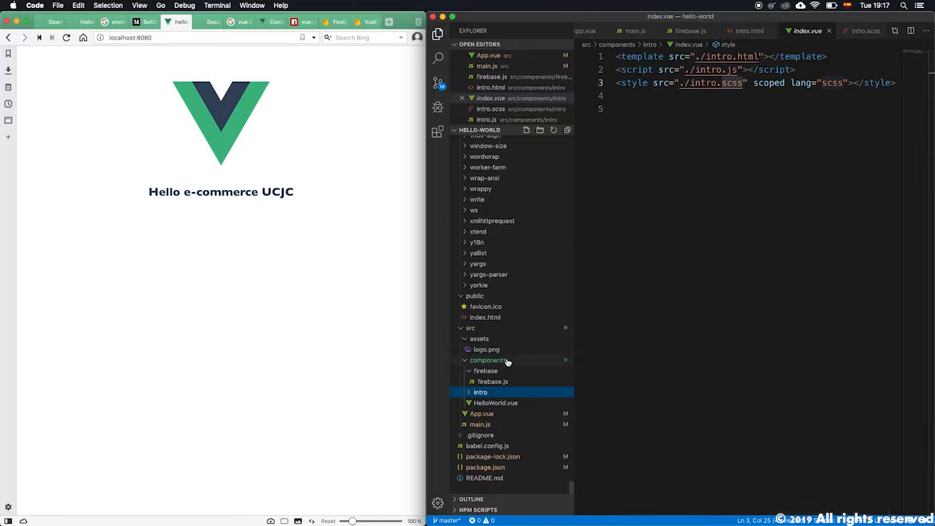
# Expand src/components, firebase and intro in the Explorer and reopen intro.js
pyautogui.click(488, 360)
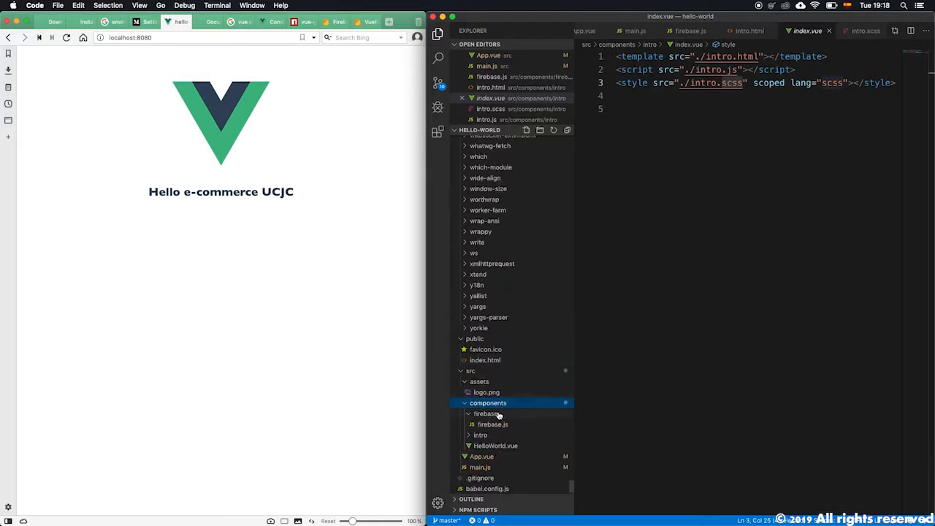
pyautogui.click(485, 413)
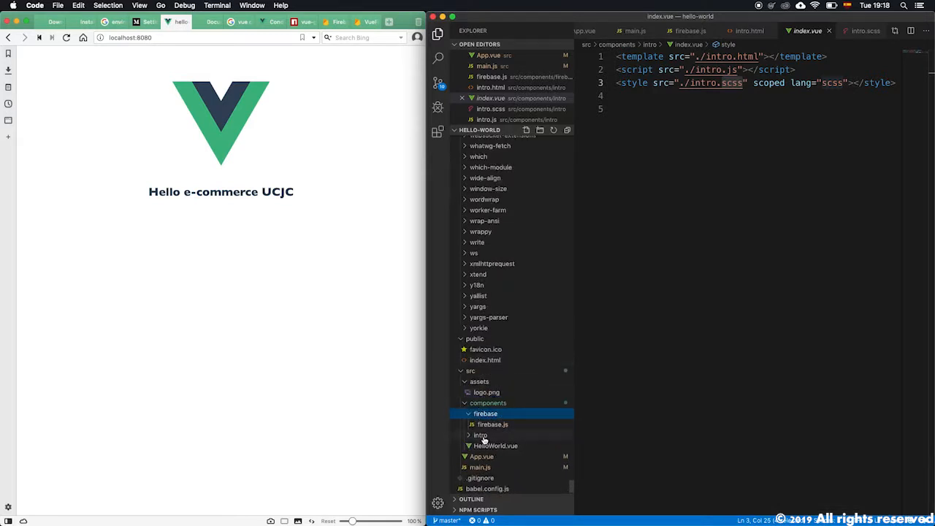
pyautogui.click(479, 436)
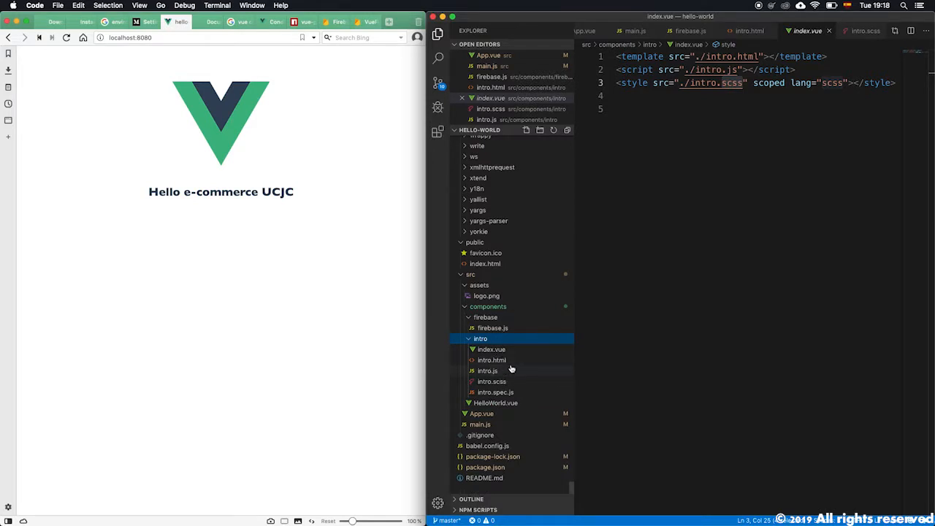
pyautogui.click(488, 371)
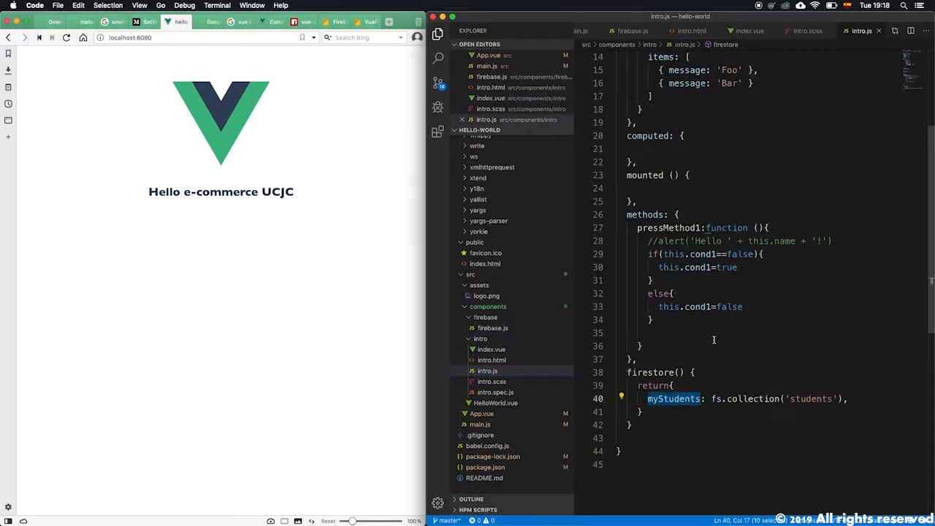
# Add myStudents:[] to intro.js data() on a new line after the items array
pyautogui.scroll(3)
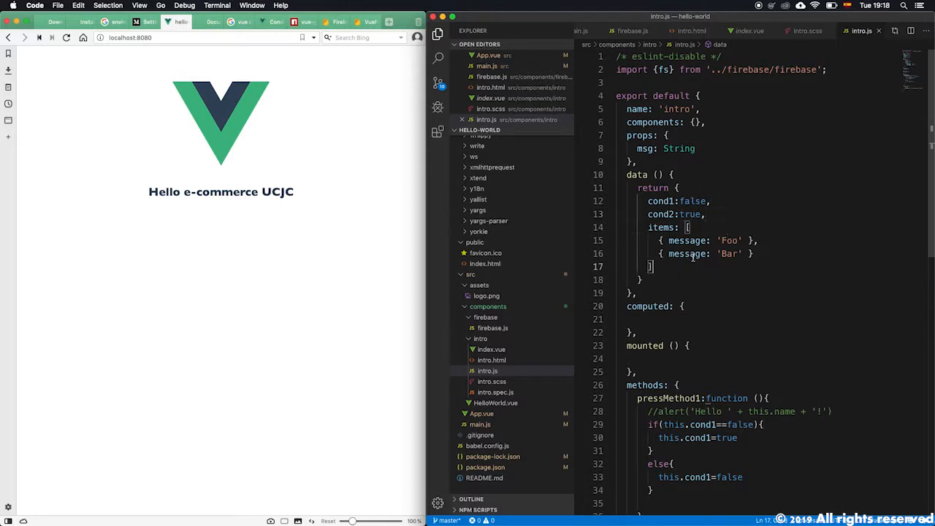
pyautogui.write(',')
pyautogui.press('enter')
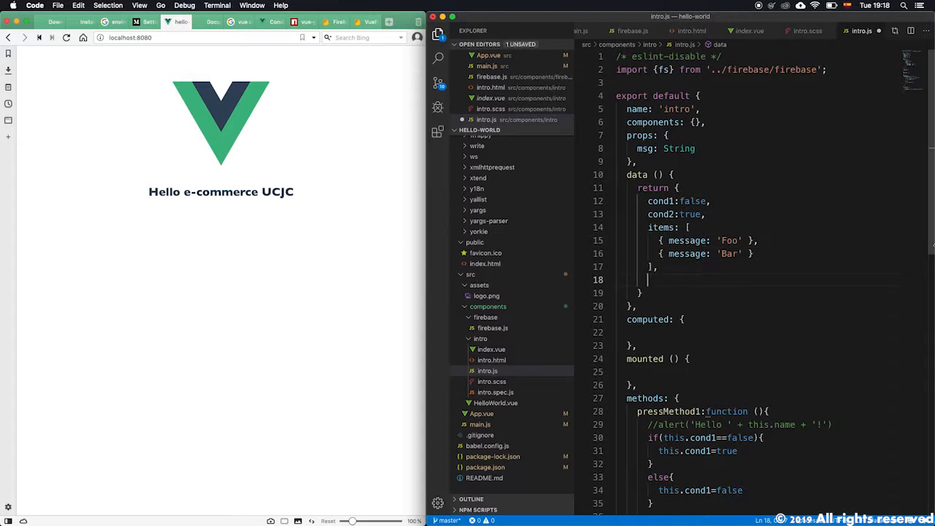
pyautogui.moveTo(774, 215)
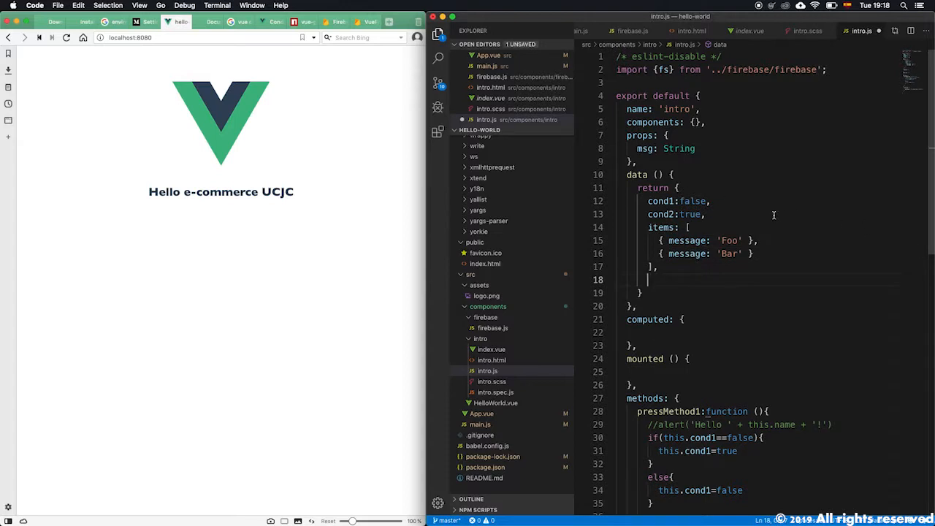
pyautogui.scroll(-3)
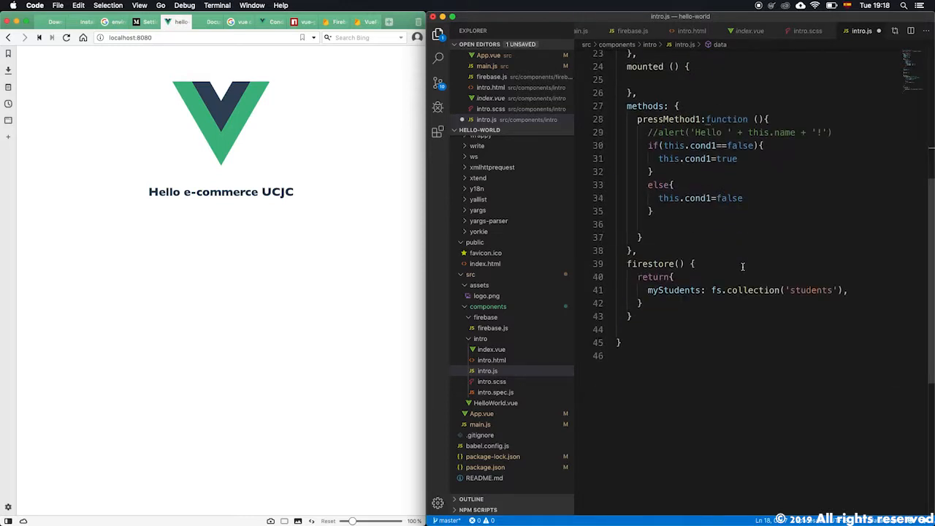
pyautogui.doubleClick(672, 290)
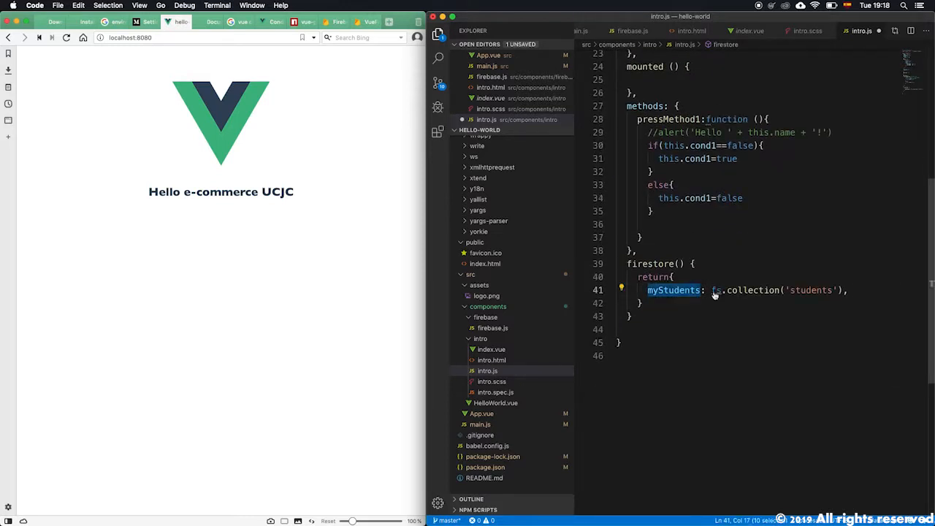
pyautogui.scroll(3)
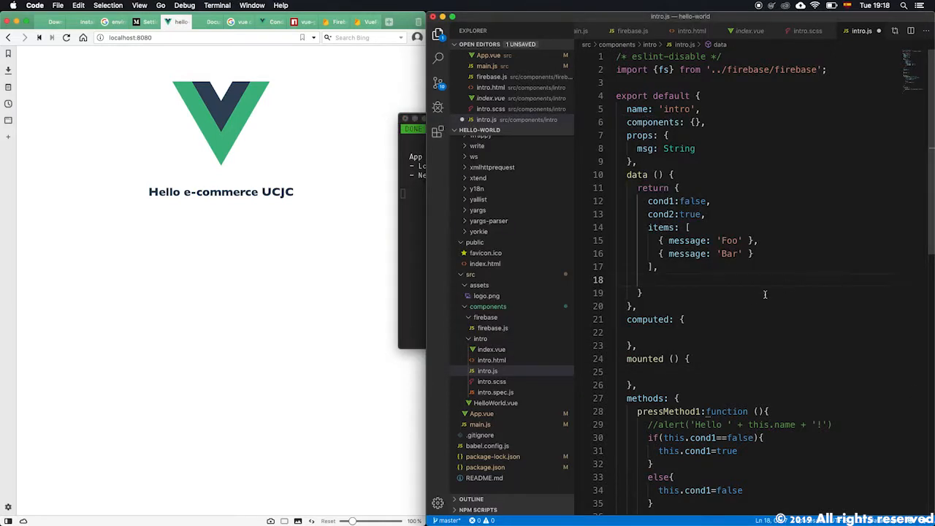
pyautogui.write('myStudents')
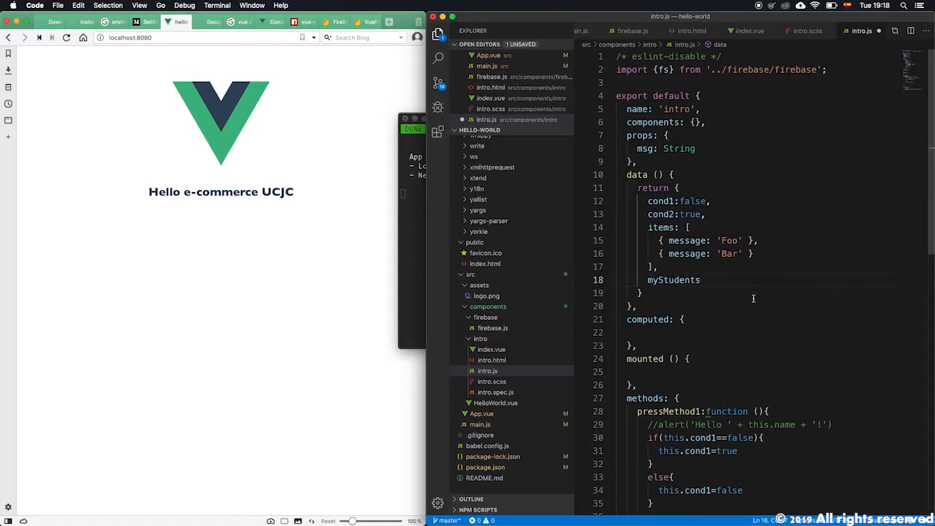
pyautogui.write(':[]')
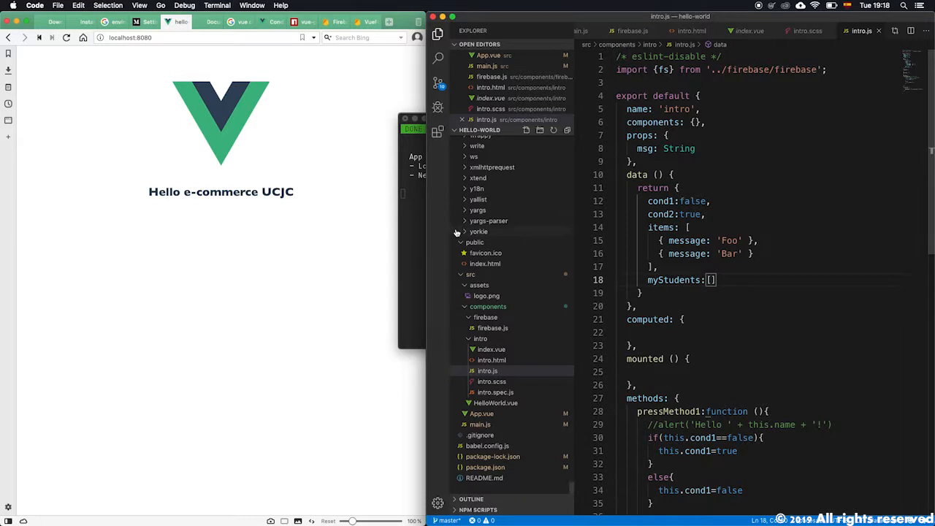
pyautogui.scroll(-3)
pyautogui.write("myStudents: fs.collection('students'),")
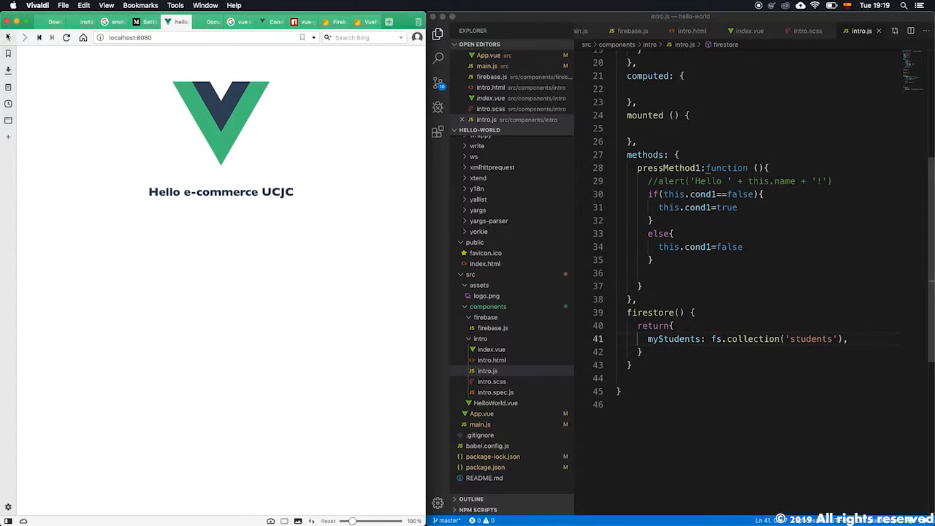
# Open Developer Tools from the Tools menu and show the Console with Firebase warnings
pyautogui.click(38, 6)
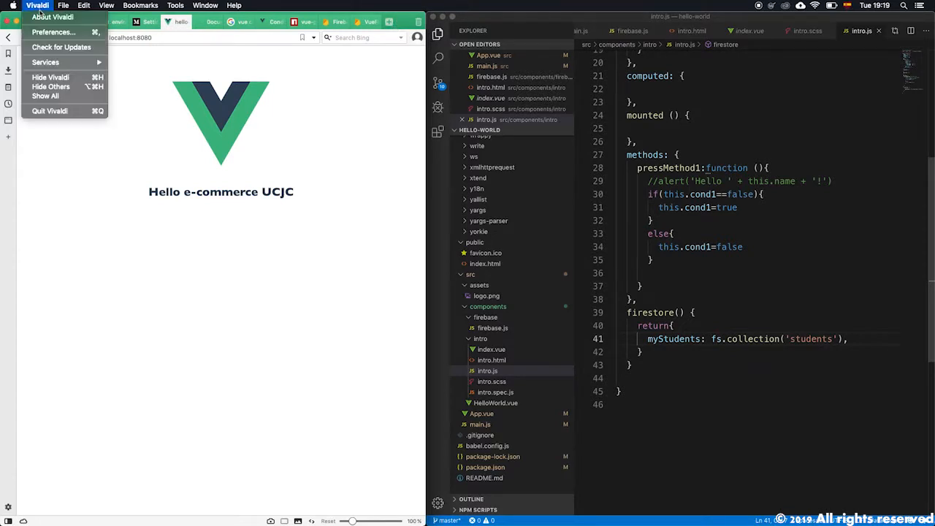
pyautogui.click(64, 5)
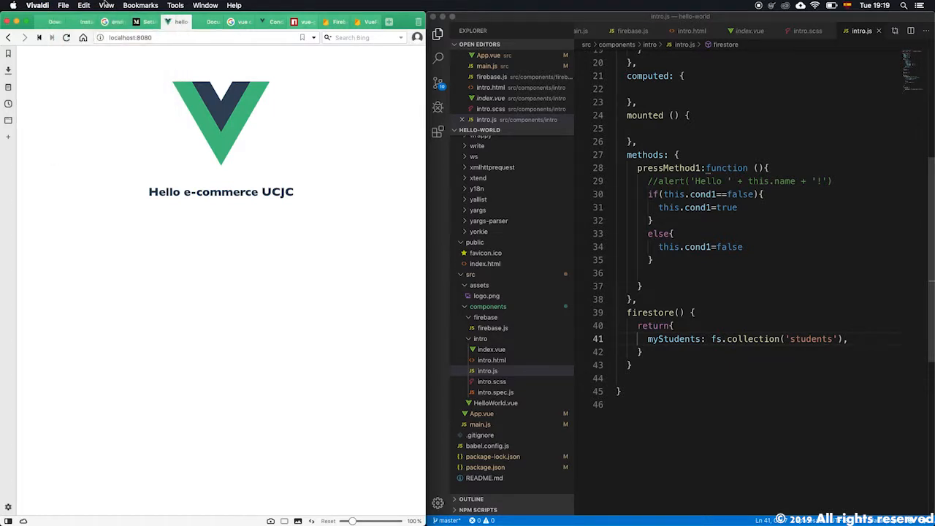
pyautogui.click(176, 6)
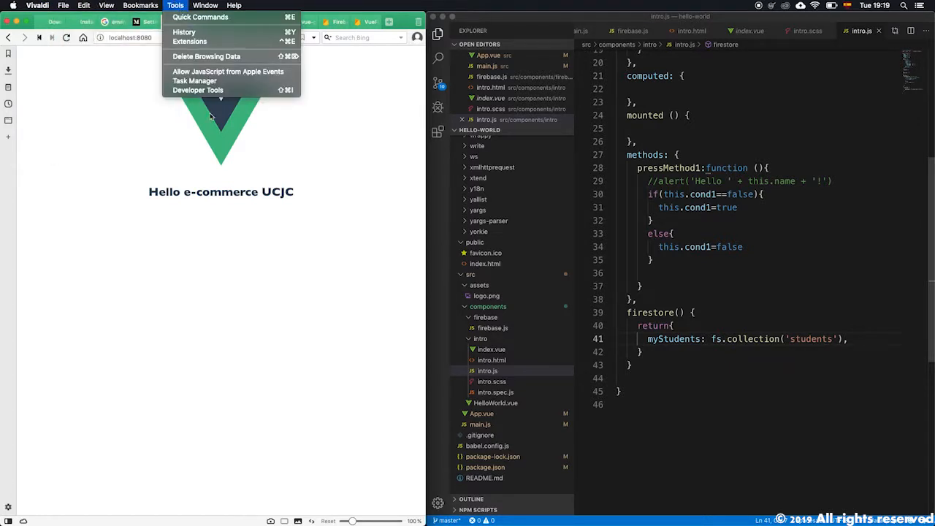
pyautogui.click(198, 89)
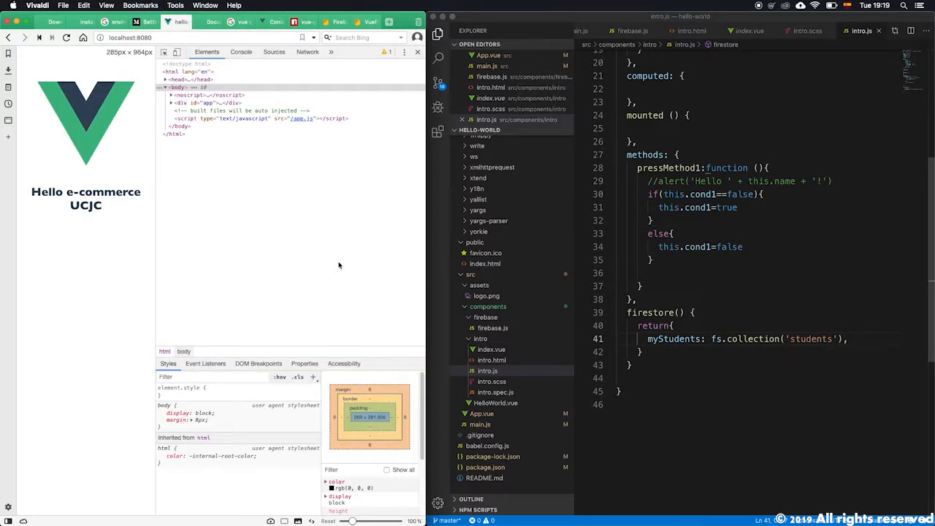
pyautogui.click(242, 51)
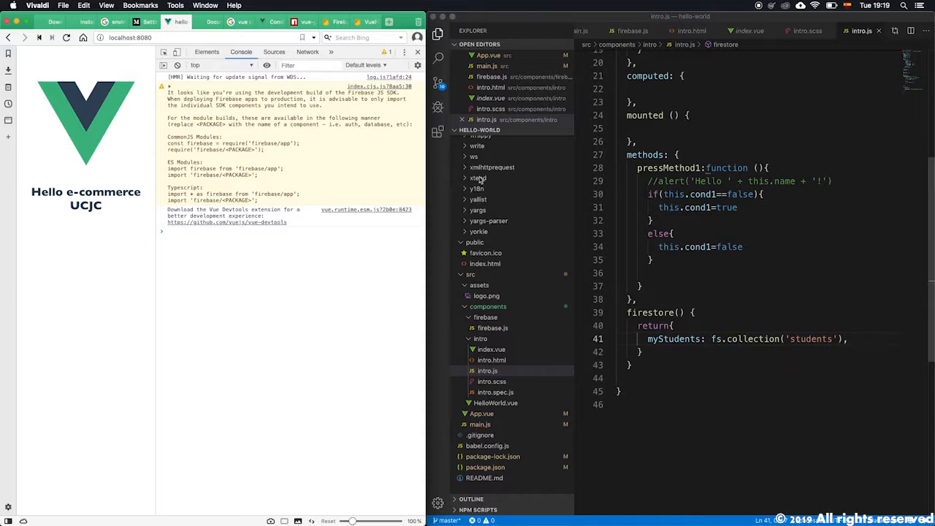
pyautogui.moveTo(550, 385)
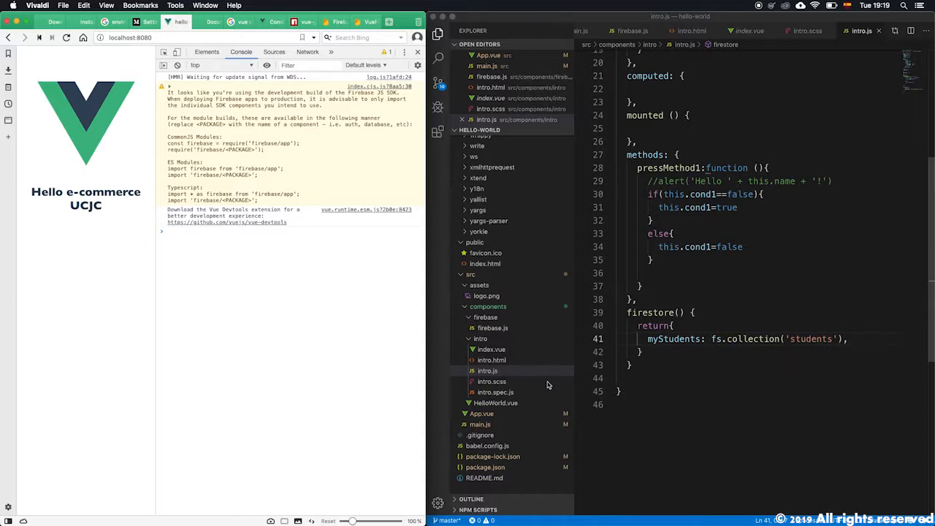
pyautogui.moveTo(324, 259)
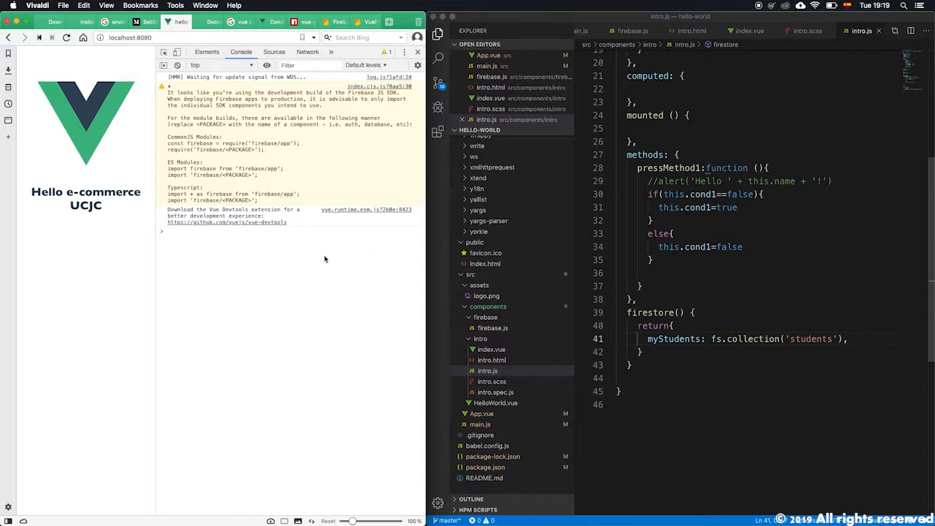
pyautogui.moveTo(234, 227)
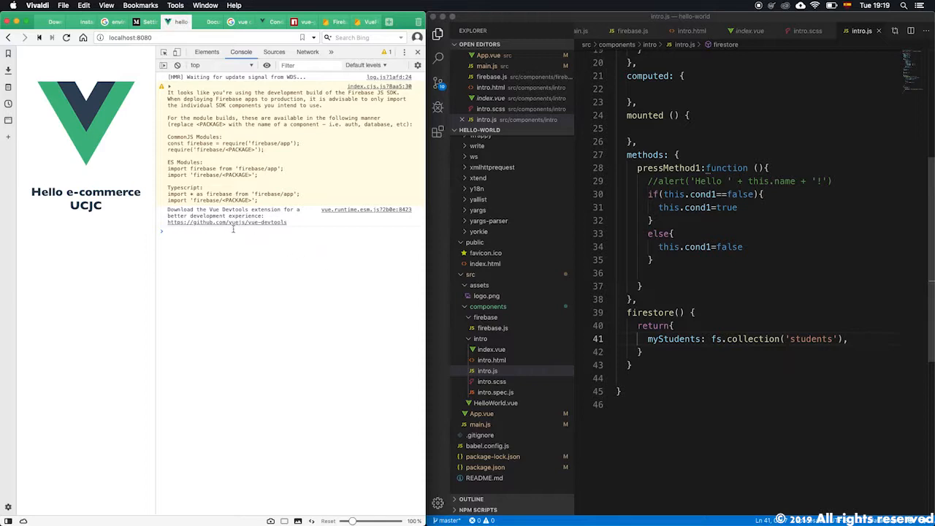
pyautogui.moveTo(260, 230)
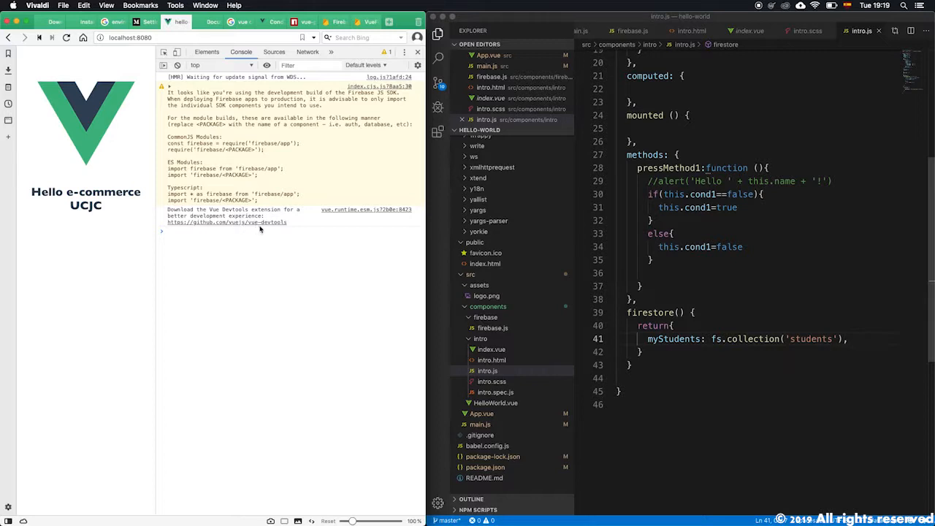